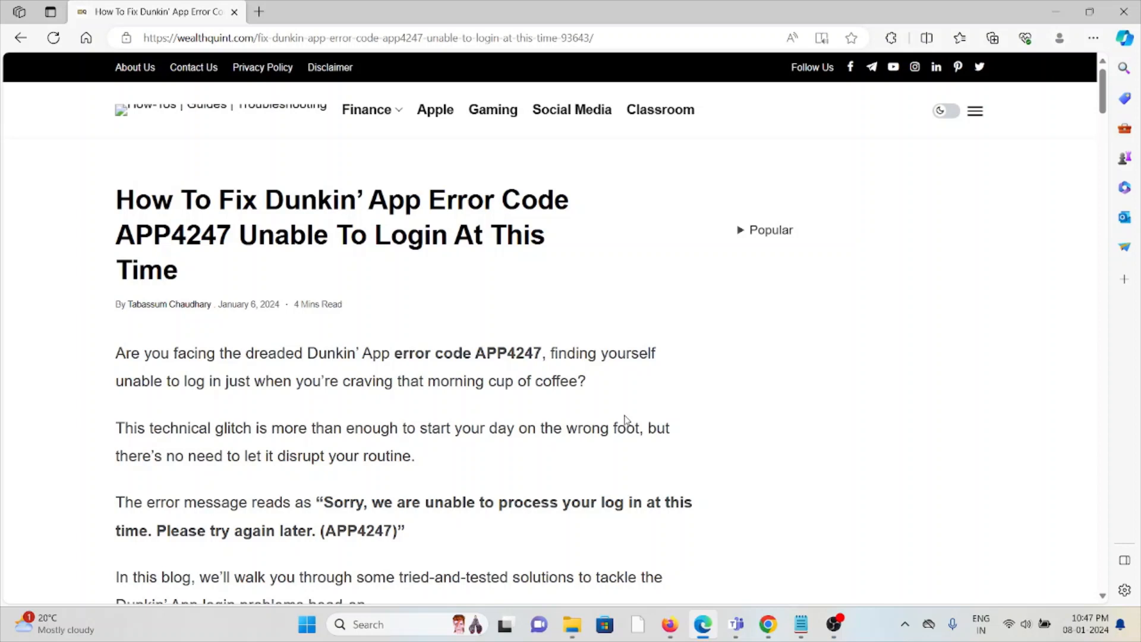
pyautogui.moveTo(619, 526)
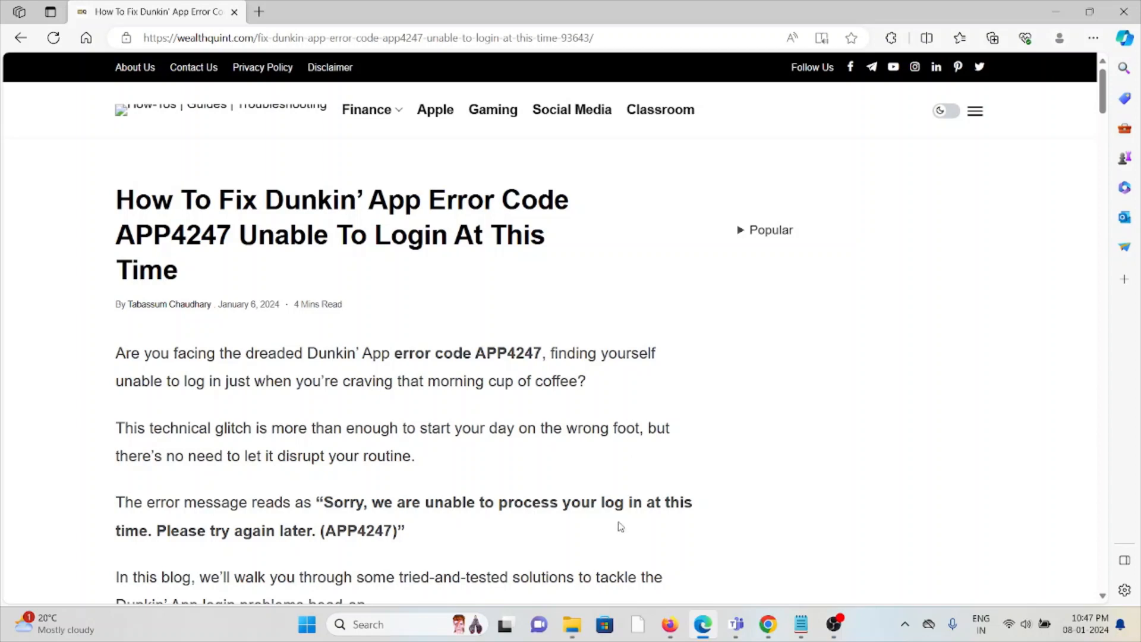
pyautogui.moveTo(620, 524)
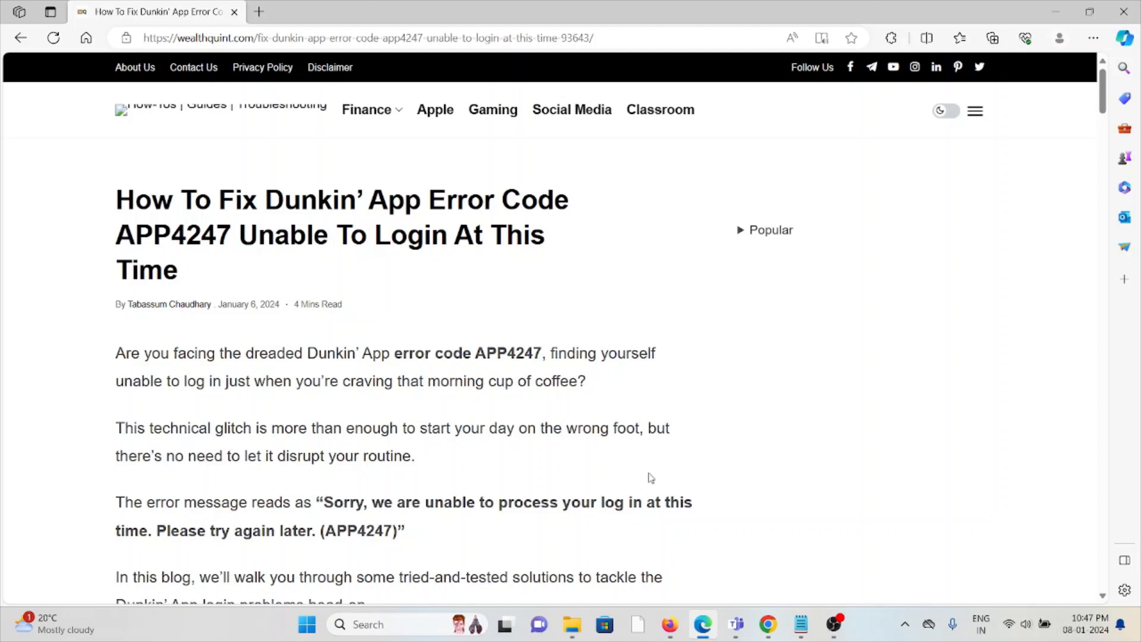
pyautogui.moveTo(648, 478)
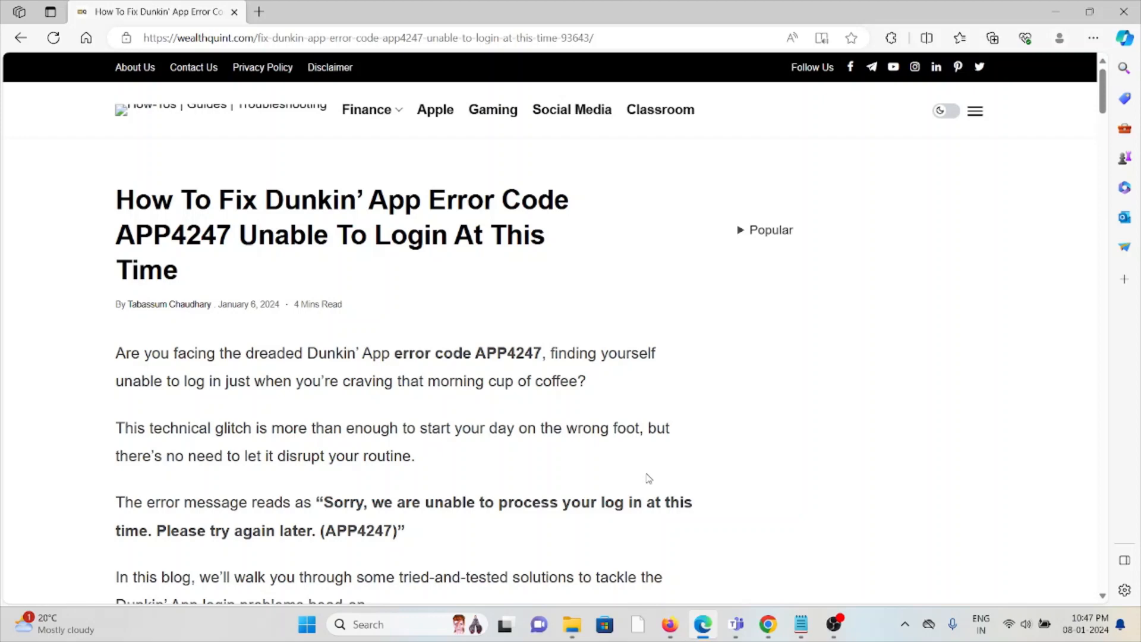
# - Scroll past the introduction to the heading How To Fix Dunkin' App Error Code APP4247
pyautogui.scroll(-3)
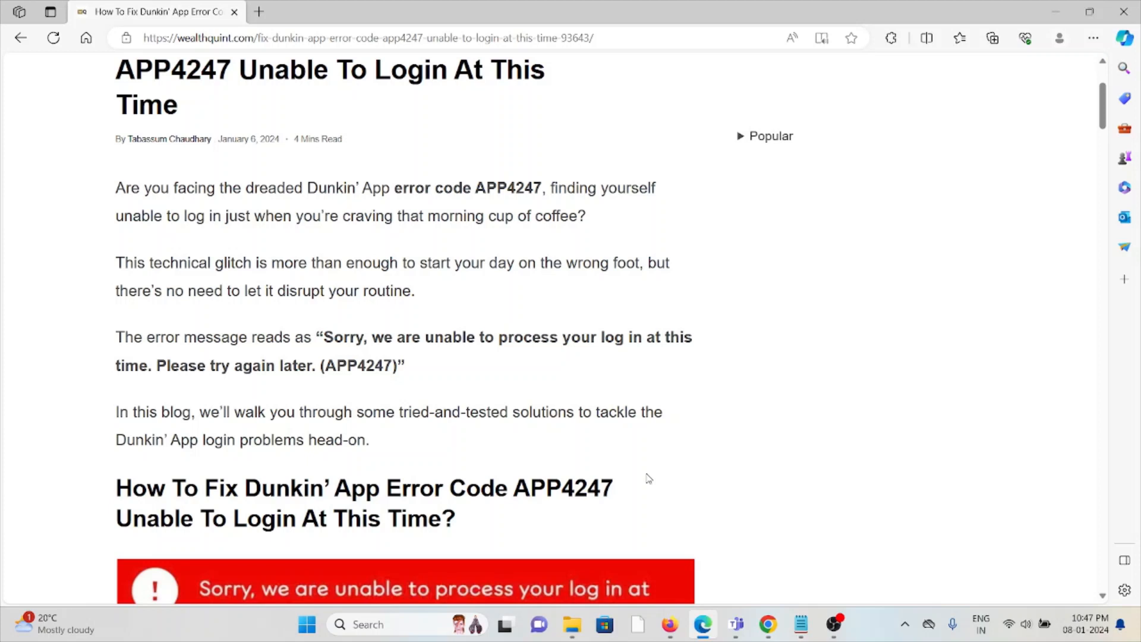
pyautogui.moveTo(484, 436)
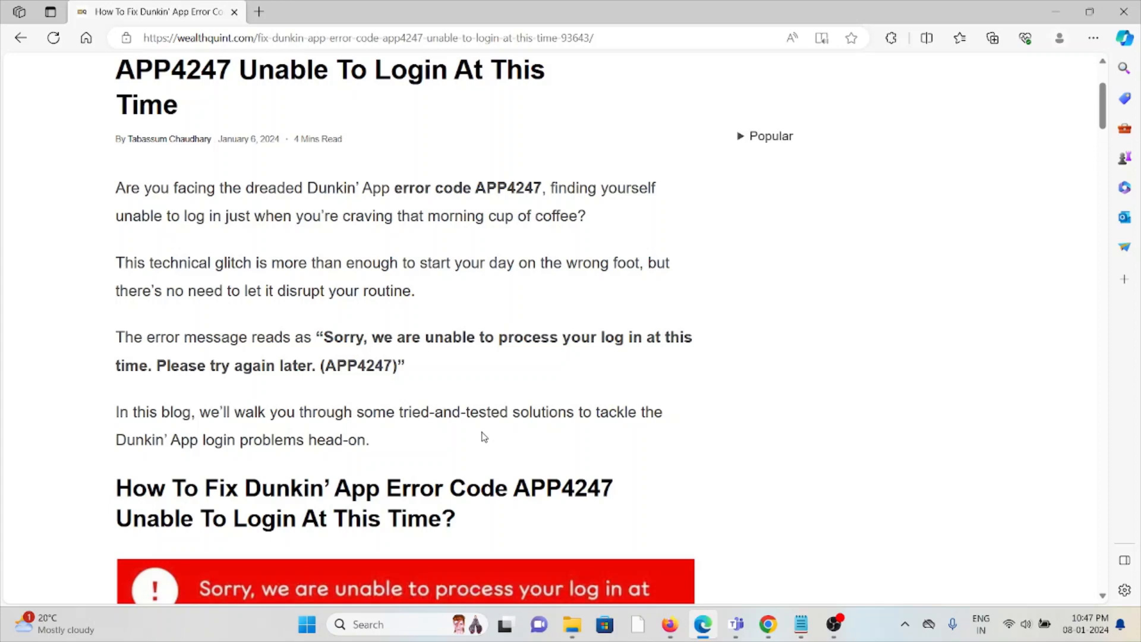
# - Scroll past the red error image to 1. Check Dunkin' Server Status and its profile image
pyautogui.scroll(-3)
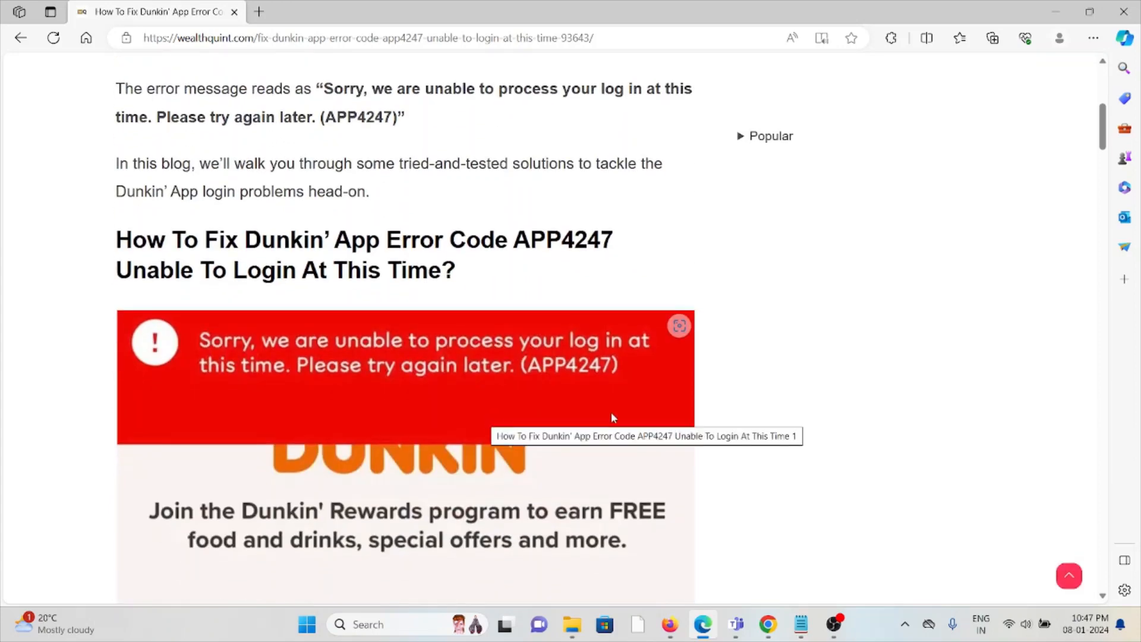
pyautogui.scroll(-3)
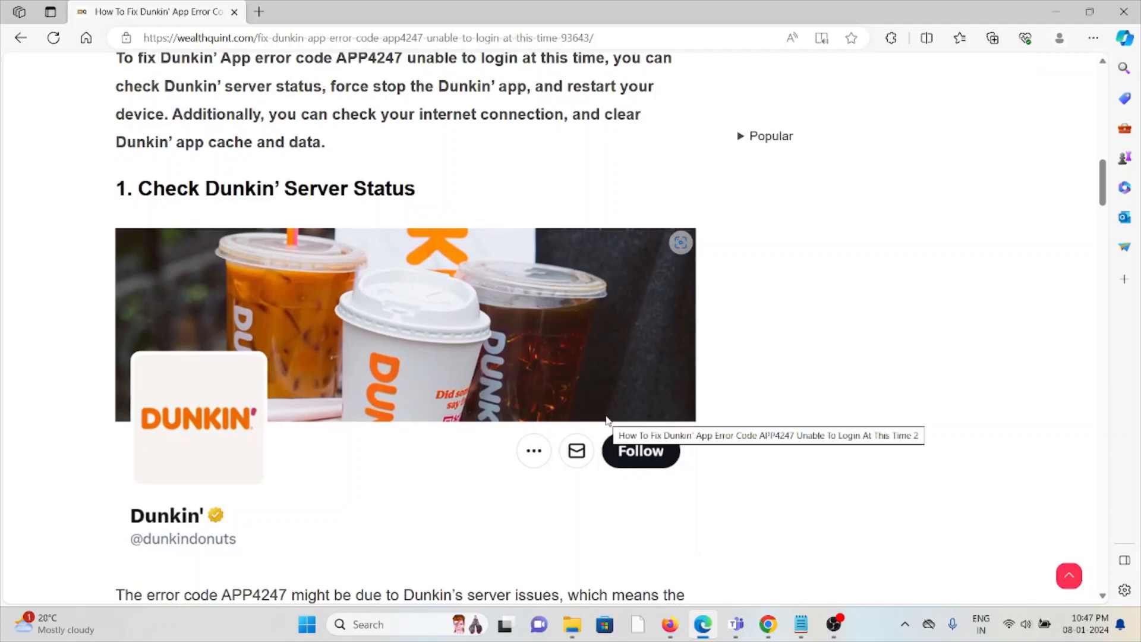
pyautogui.scroll(-3)
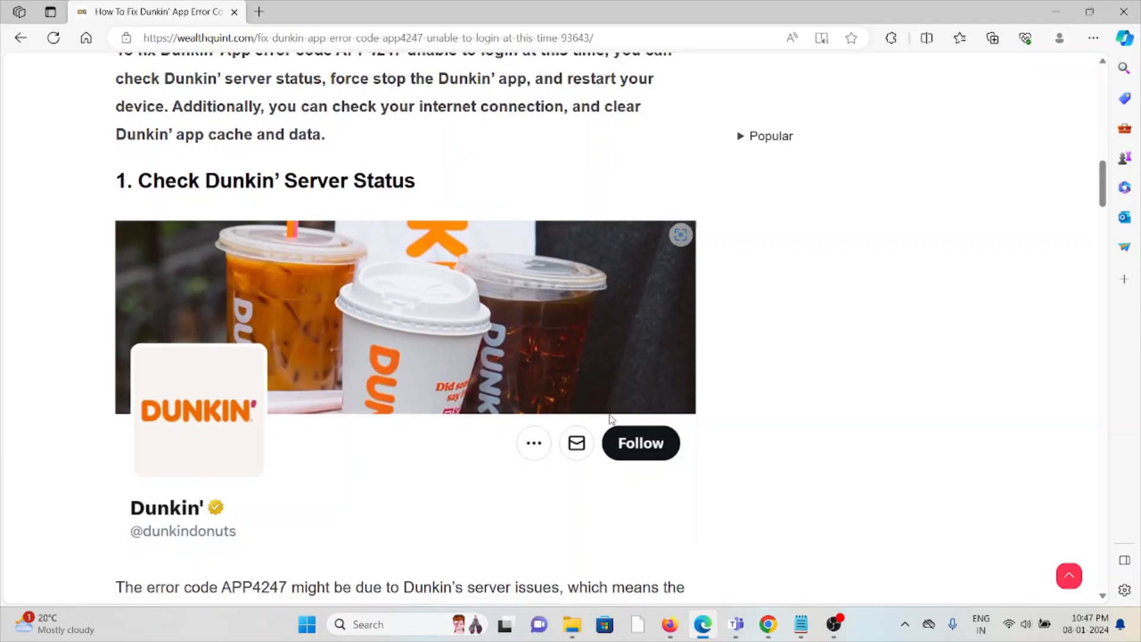
pyautogui.scroll(-3)
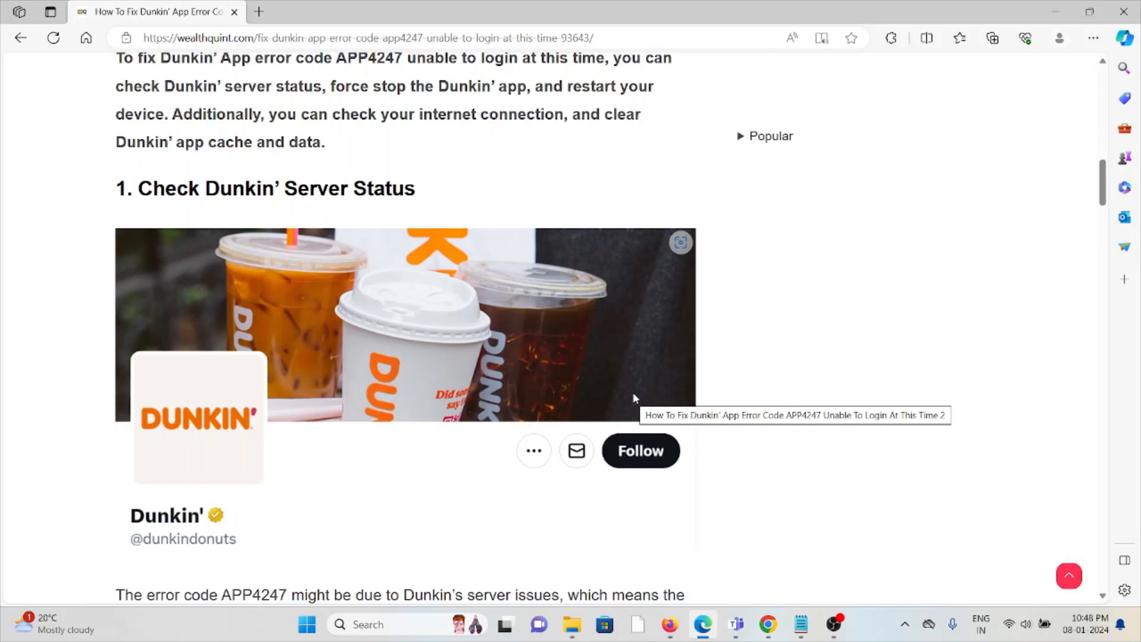
# - Open the IsItDownRightNow link for Dunkin' Donuts in a new tab from the server-status tips
pyautogui.scroll(-3)
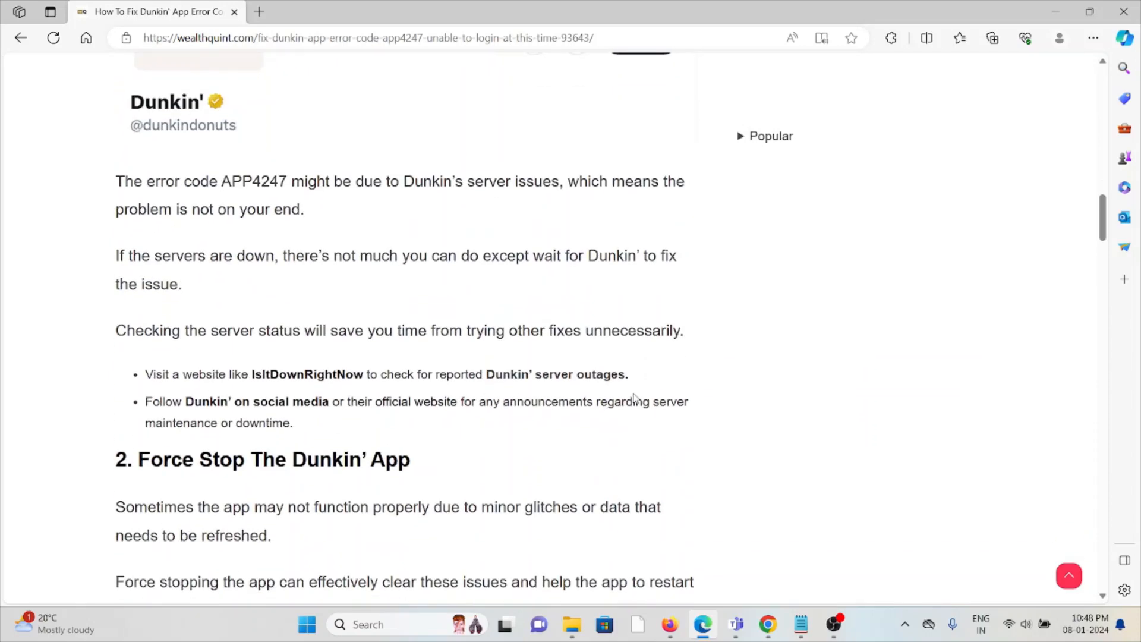
pyautogui.moveTo(528, 343)
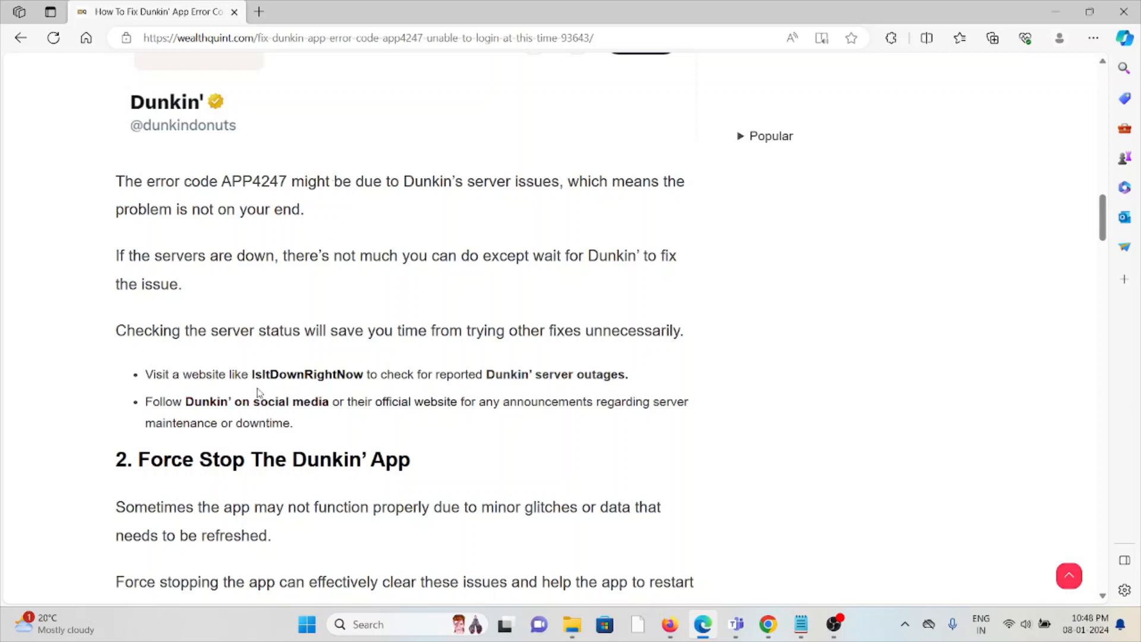
pyautogui.rightClick(307, 375)
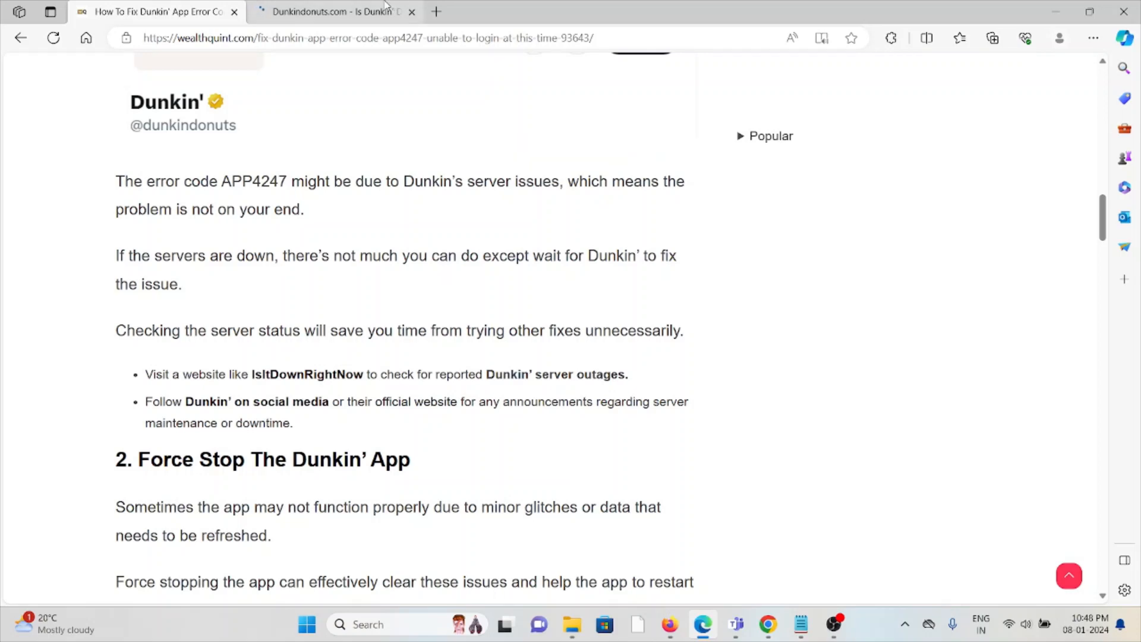
# - Check that IsItDownRightNow reports Dunkindonuts.com UP, then return to the article at 2. Force Stop
pyautogui.click(328, 12)
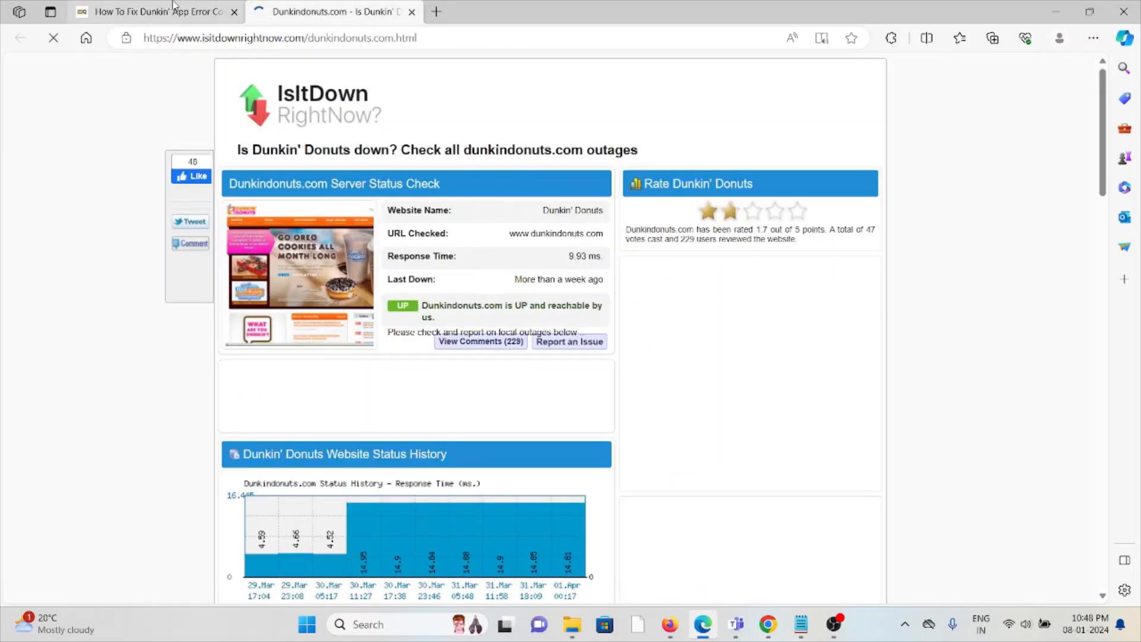
pyautogui.click(157, 12)
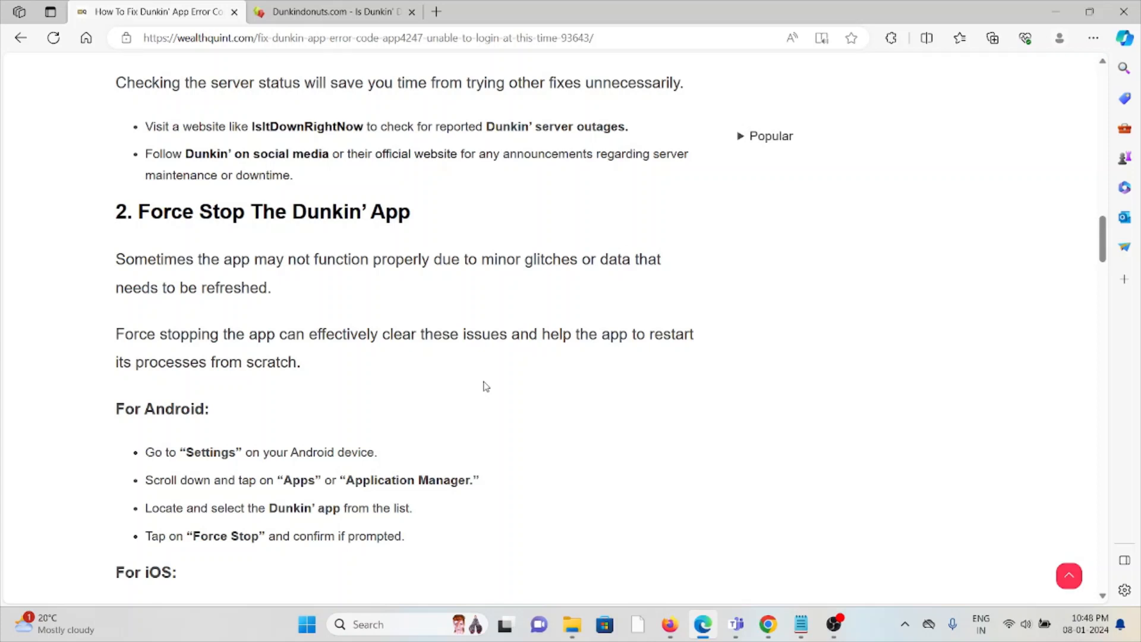
# - Scroll through the iOS force-stop steps to 3. Restart Your Device with its Android steps
pyautogui.scroll(-3)
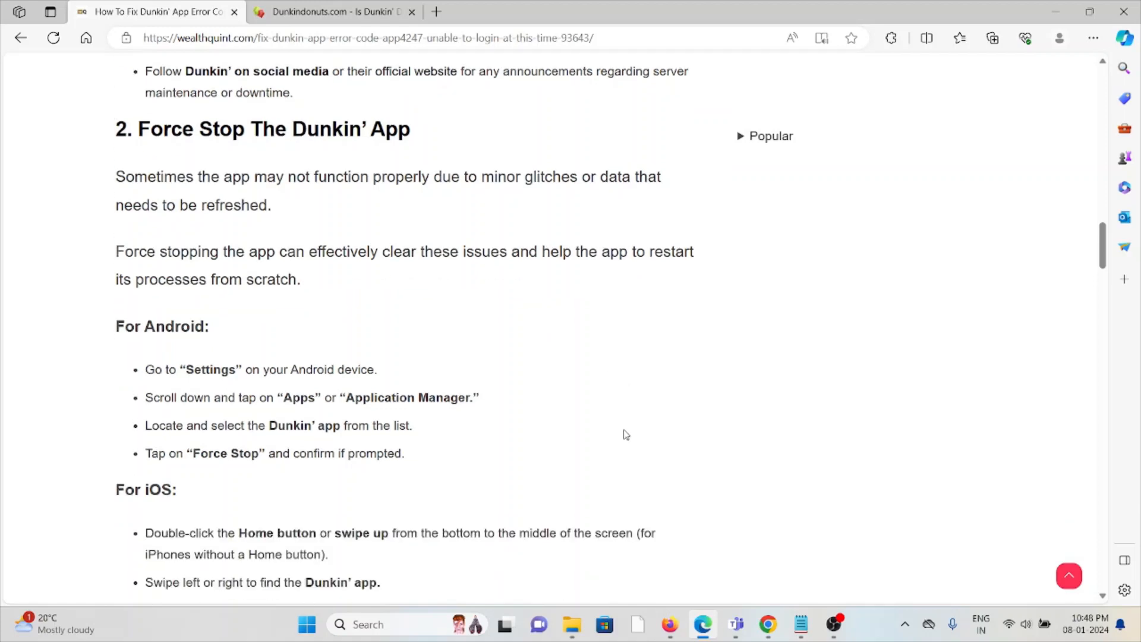
pyautogui.scroll(-3)
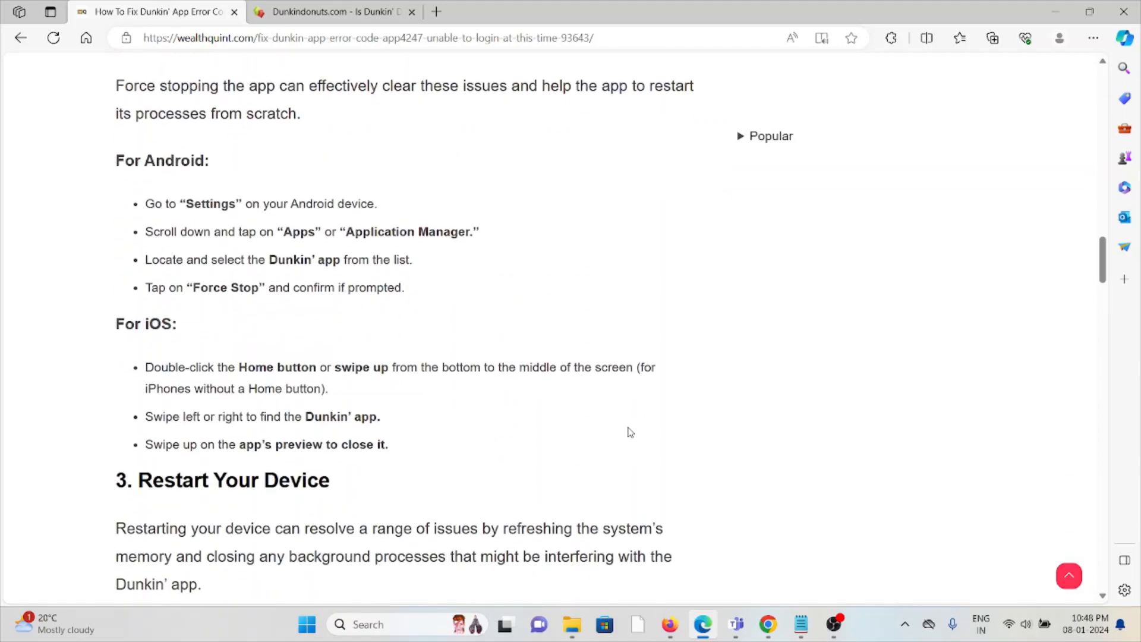
pyautogui.scroll(-3)
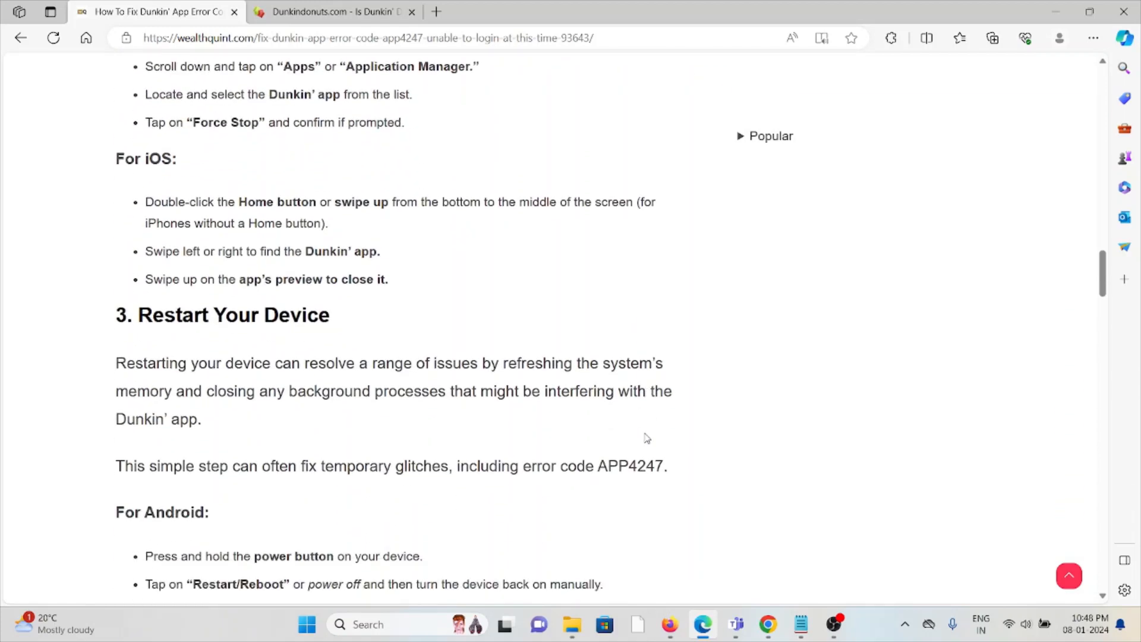
pyautogui.moveTo(643, 440)
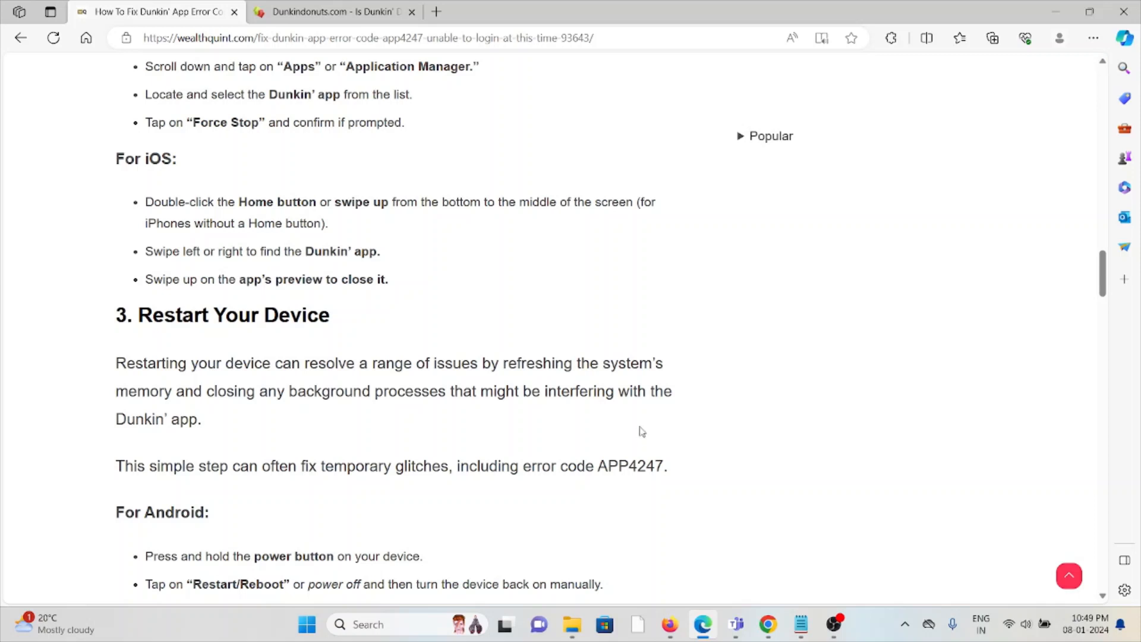
# - Scroll past the iOS restart steps to the start of 4. Check Your Internet Connection
pyautogui.scroll(-3)
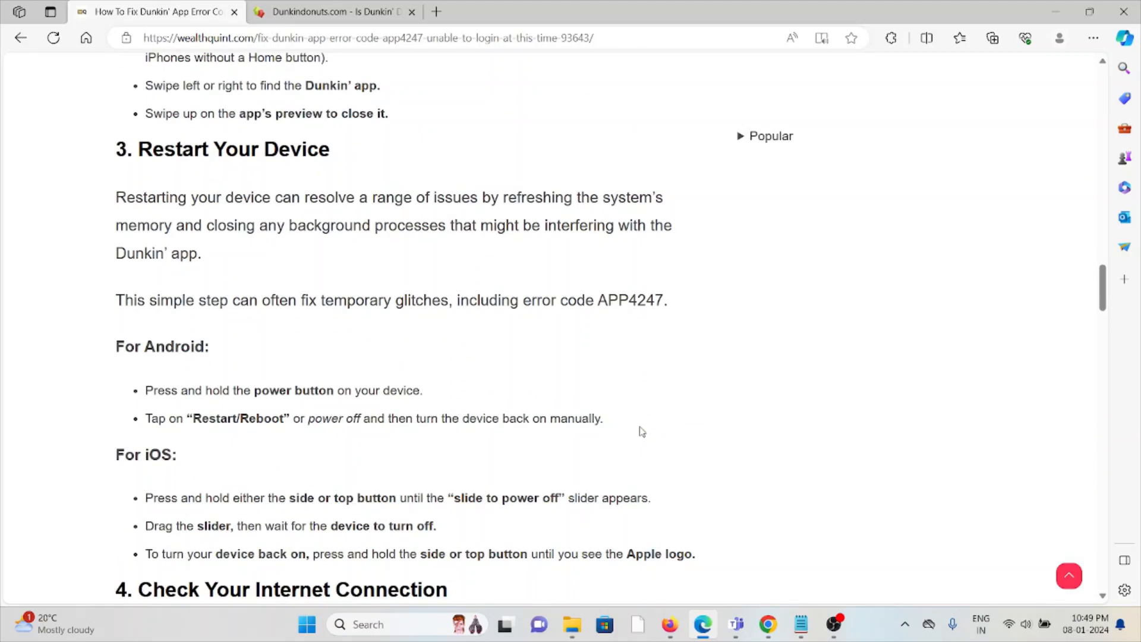
pyautogui.scroll(-3)
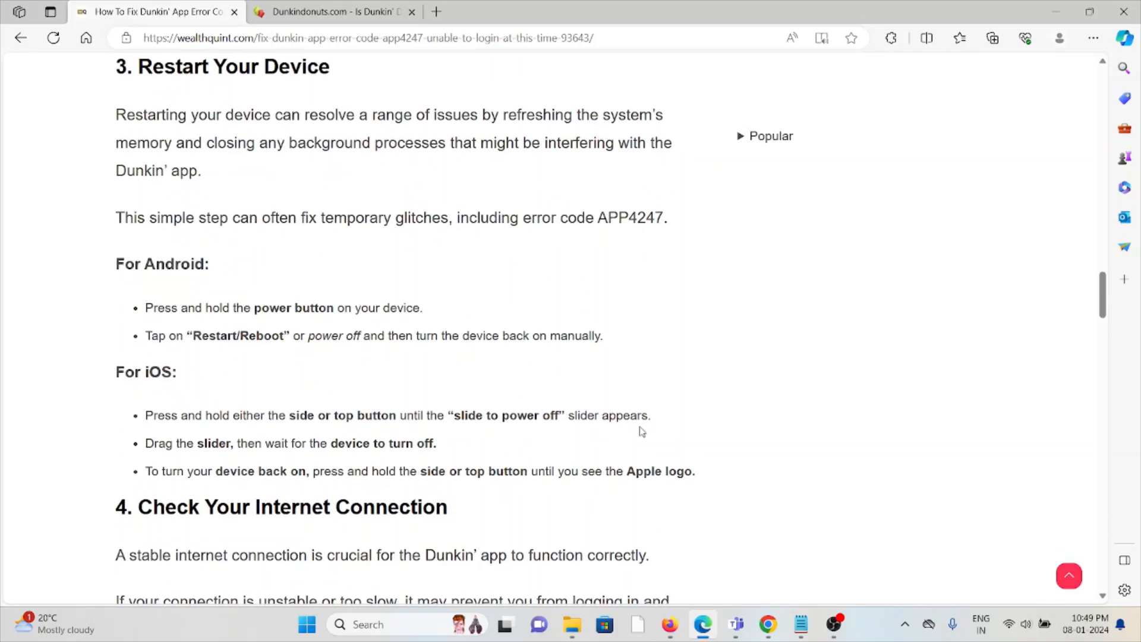
pyautogui.moveTo(651, 429)
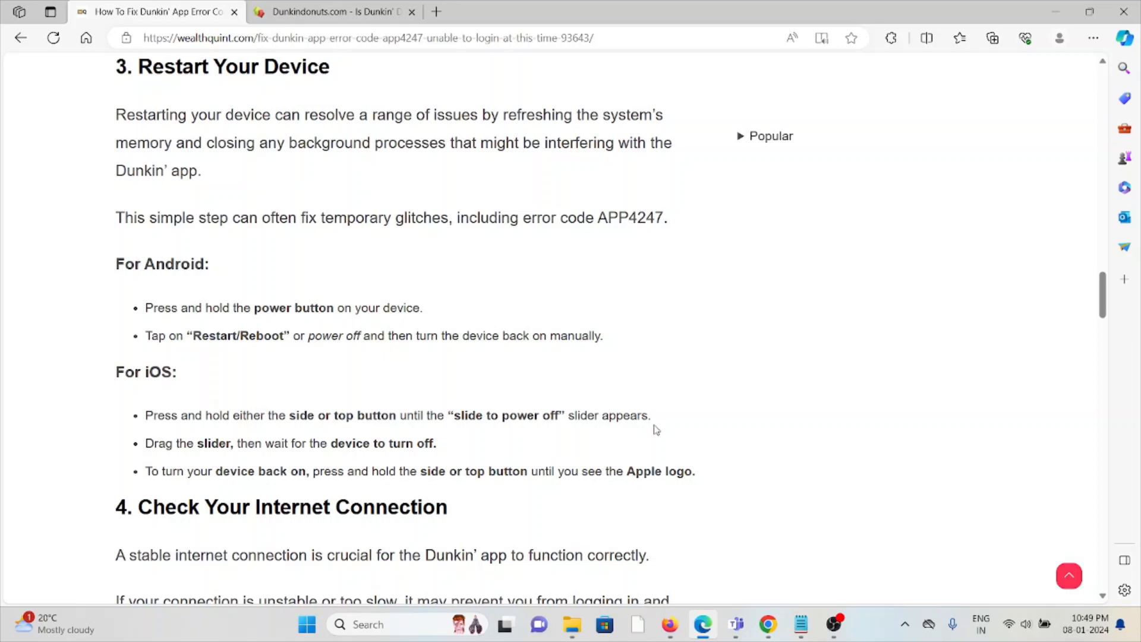
pyautogui.moveTo(659, 426)
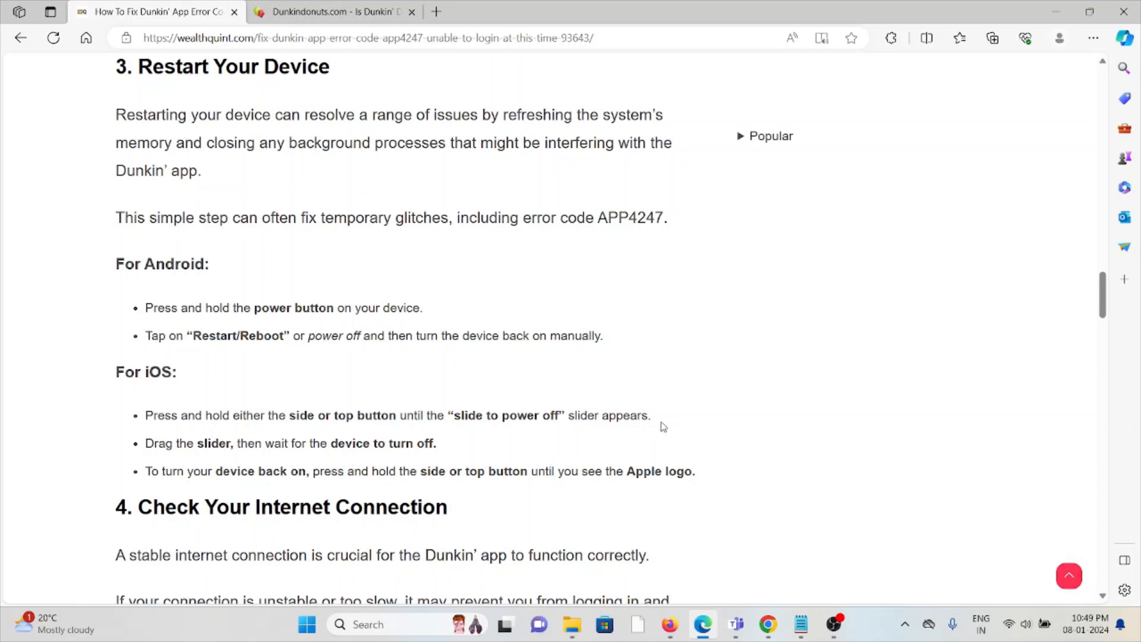
pyautogui.scroll(-3)
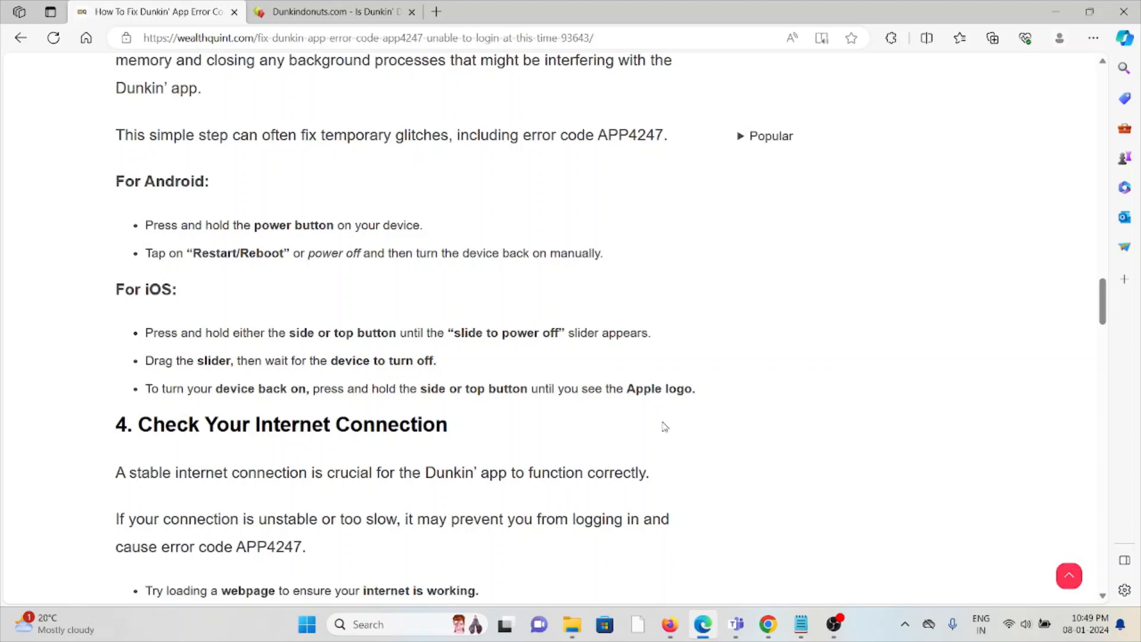
# - Scroll through the internet-connection tips to 5. Clear Dunkin App Cache And Data's Android steps
pyautogui.scroll(-3)
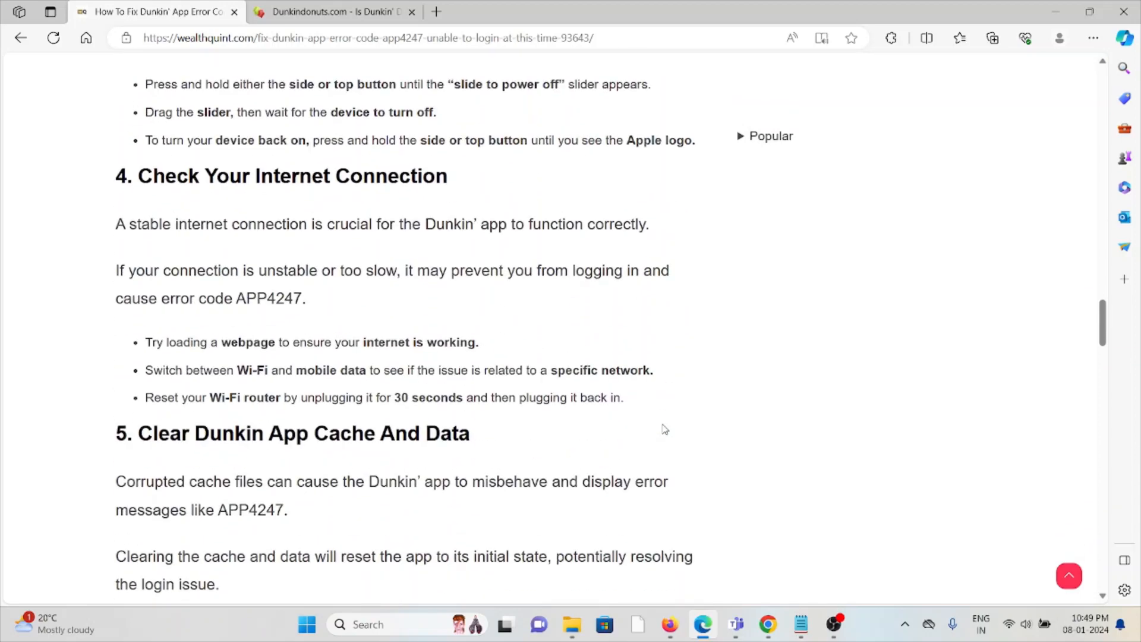
pyautogui.moveTo(630, 449)
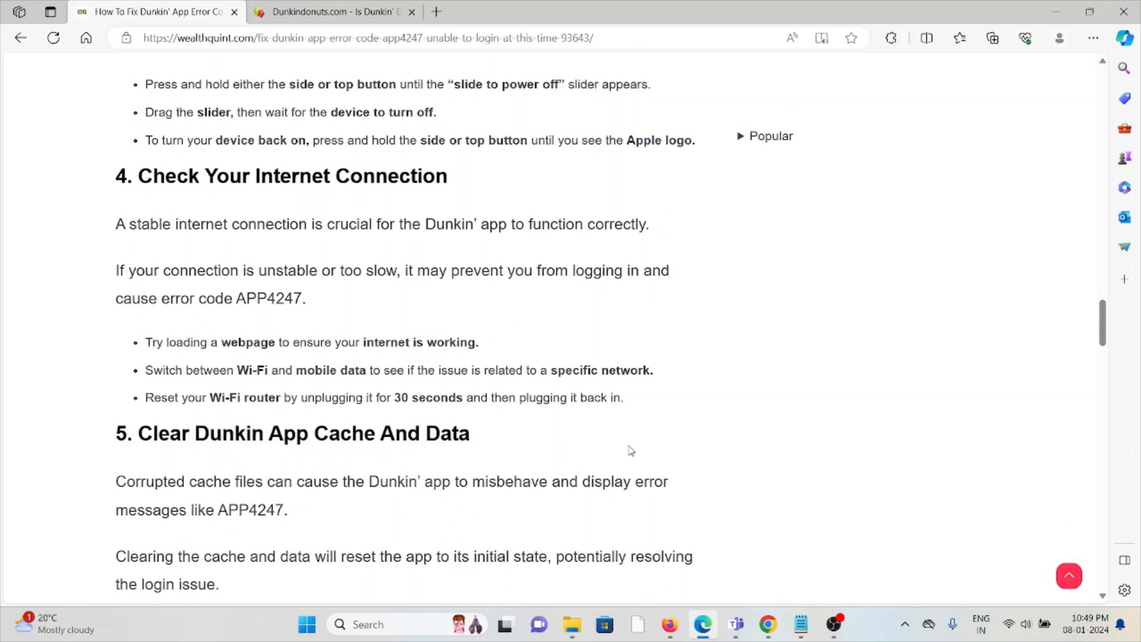
pyautogui.moveTo(578, 511)
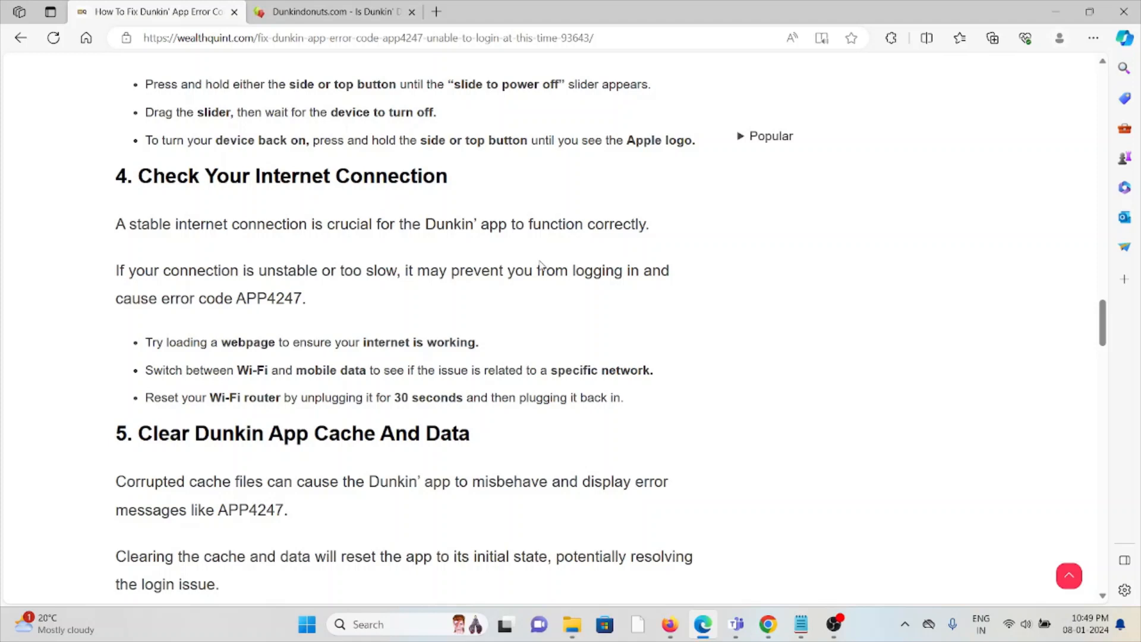
pyautogui.moveTo(500, 314)
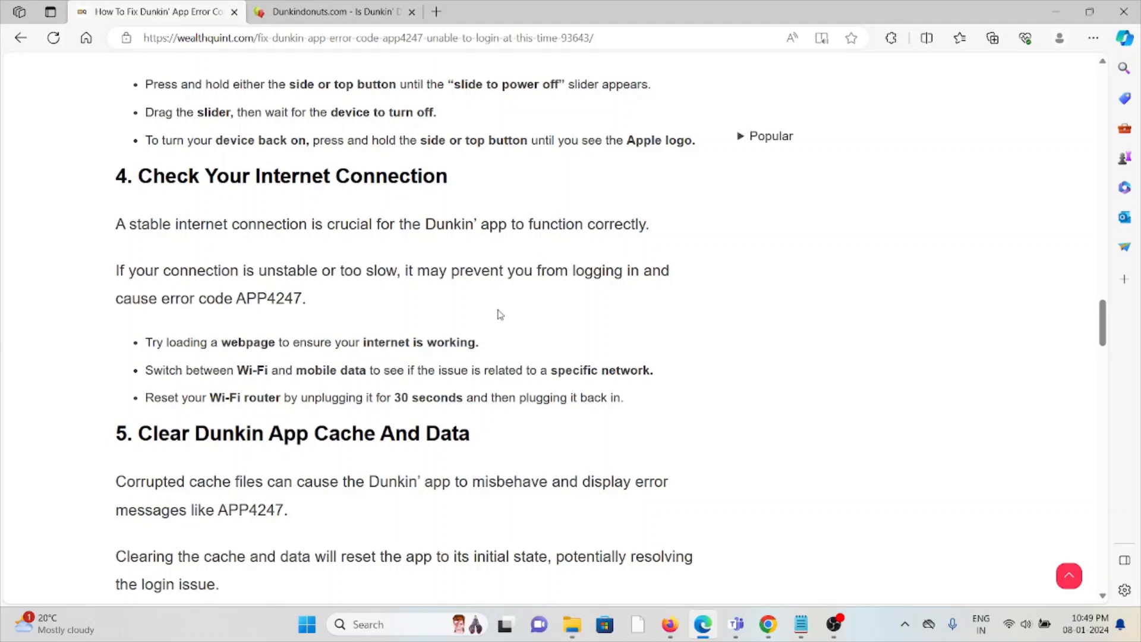
pyautogui.moveTo(465, 363)
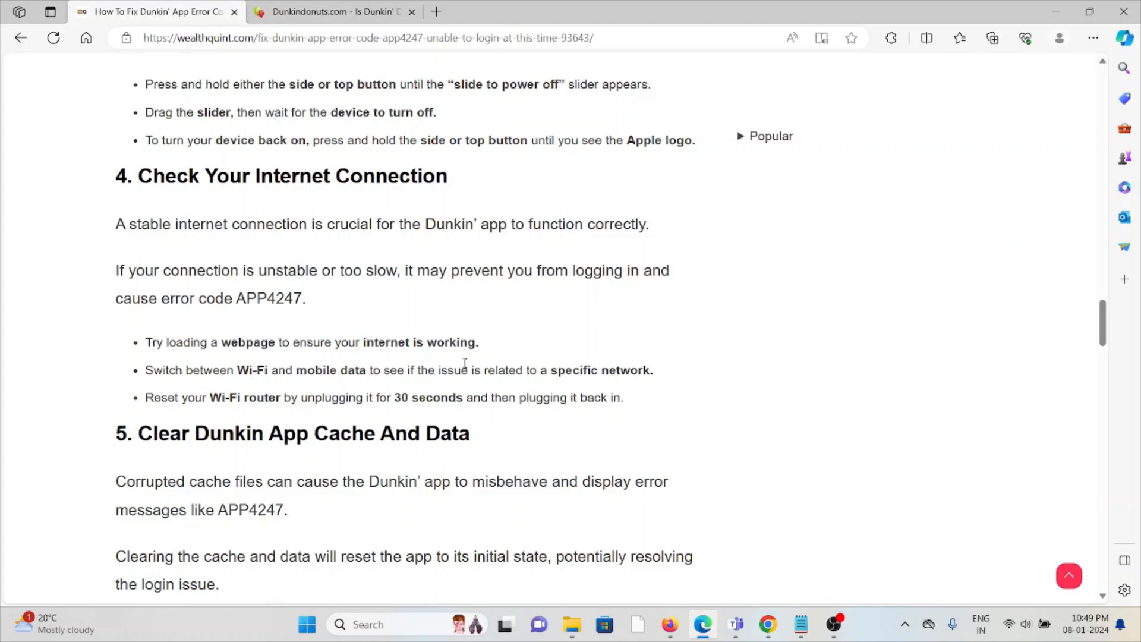
pyautogui.moveTo(472, 332)
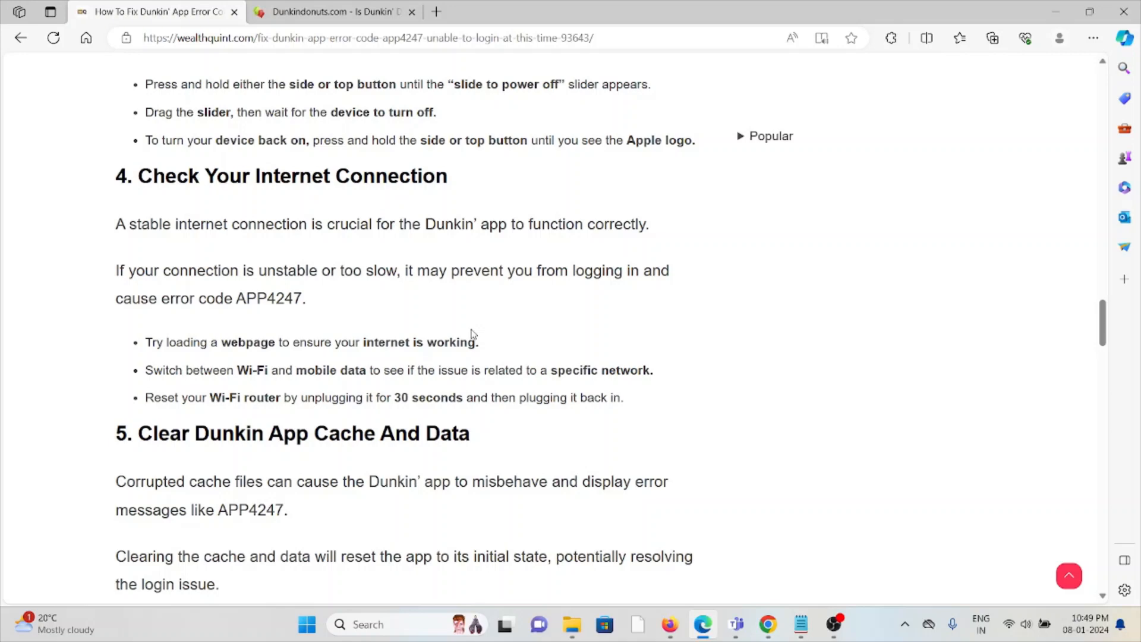
pyautogui.scroll(-3)
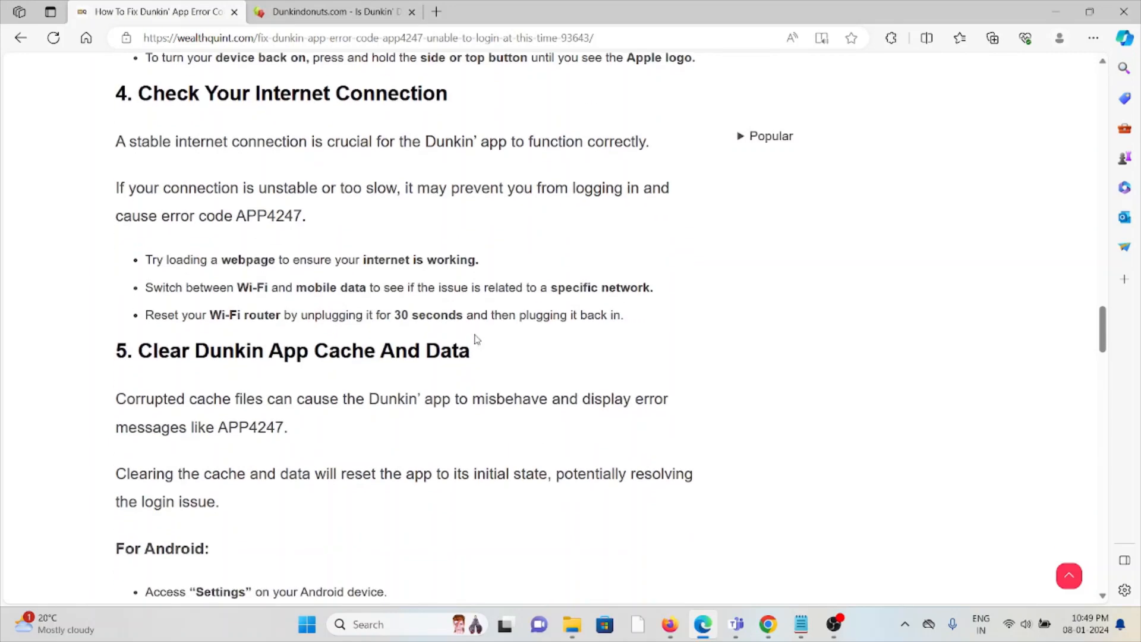
# - Scroll through method 5's Android and iOS cache steps to 6. Update The Dunkin' App
pyautogui.scroll(-3)
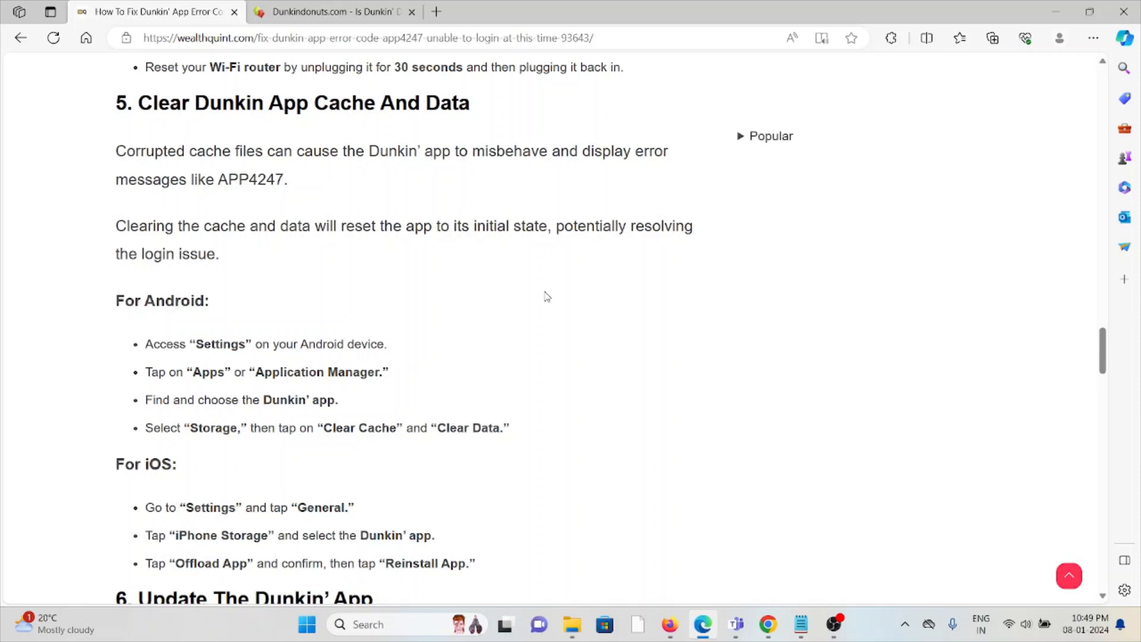
pyautogui.moveTo(525, 305)
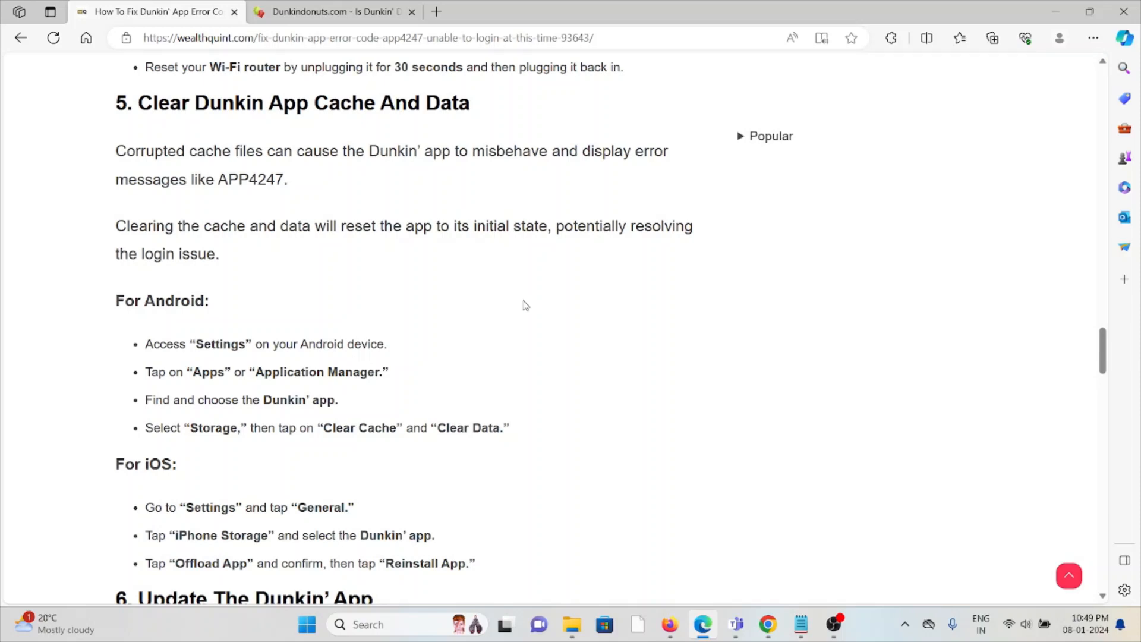
pyautogui.scroll(-3)
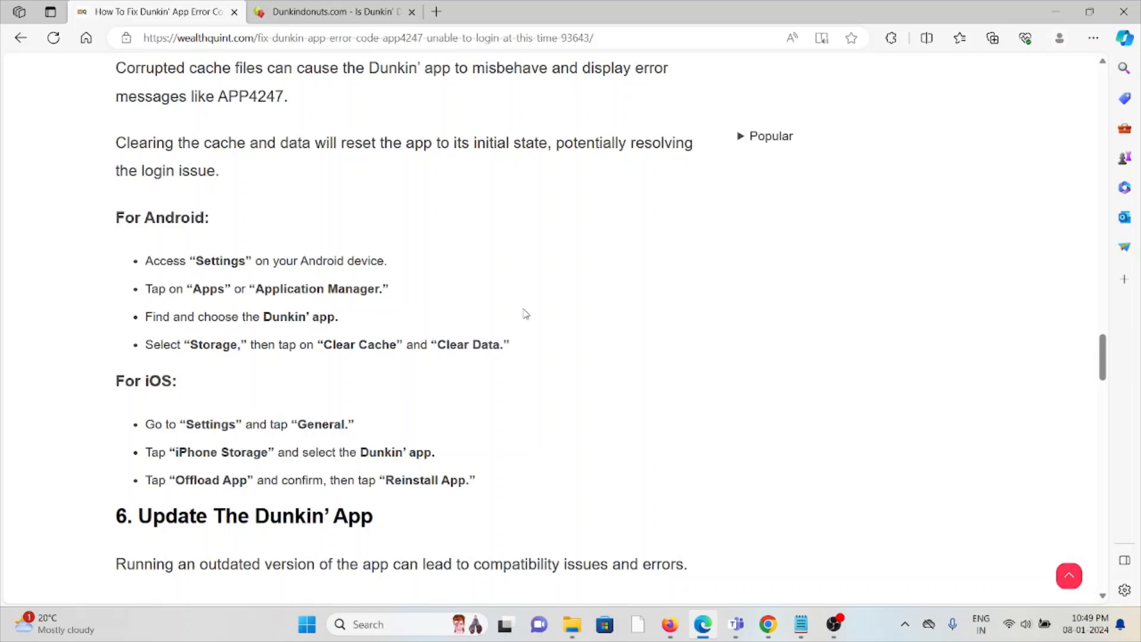
pyautogui.moveTo(501, 237)
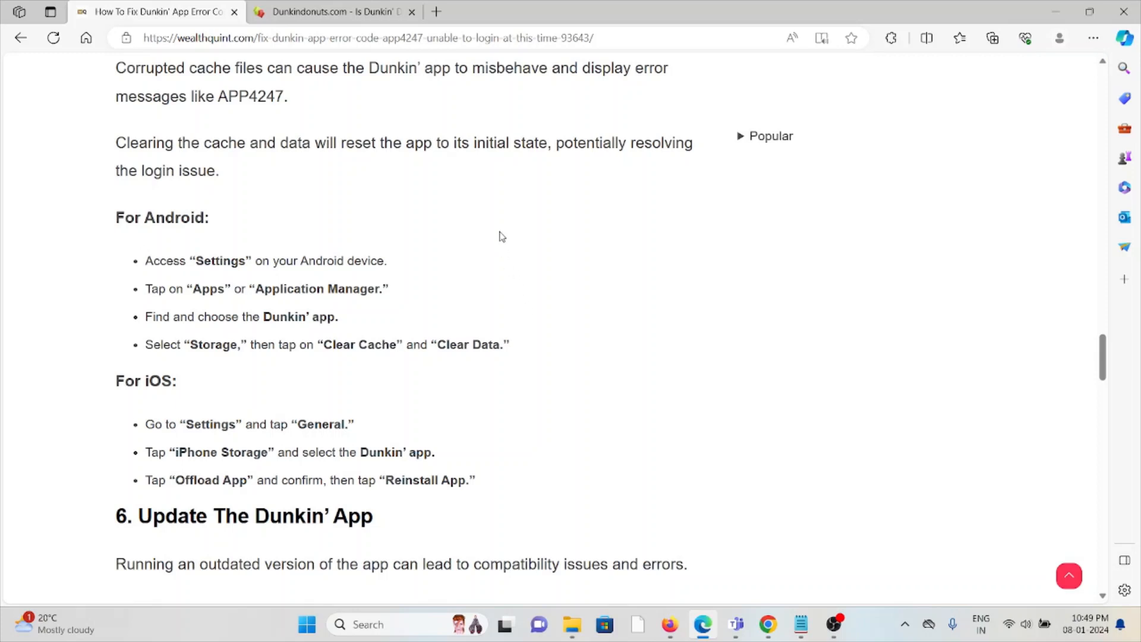
pyautogui.moveTo(497, 221)
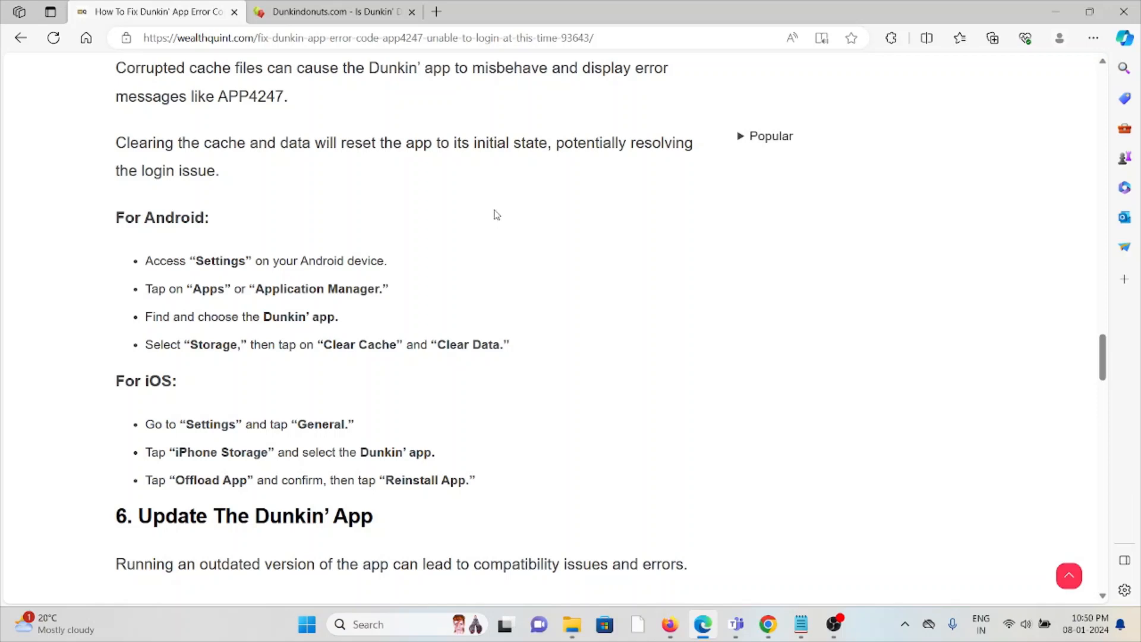
pyautogui.scroll(-3)
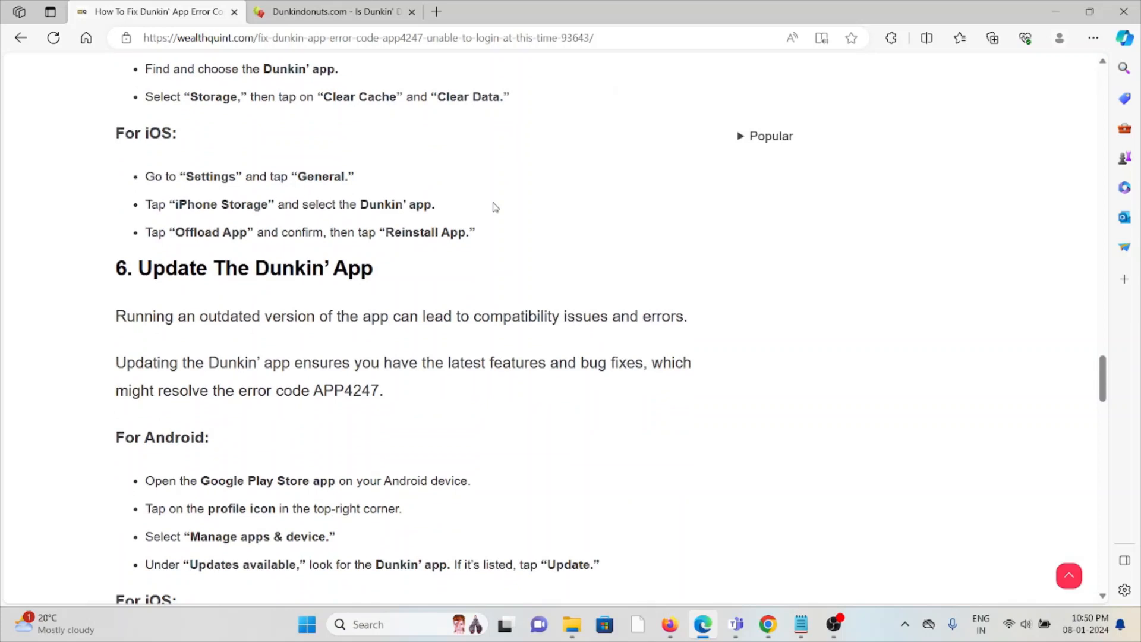
# - Scroll through method 6's Android and iOS update steps to 7. Uninstall And Reinstall The Dunkin' App
pyautogui.scroll(-3)
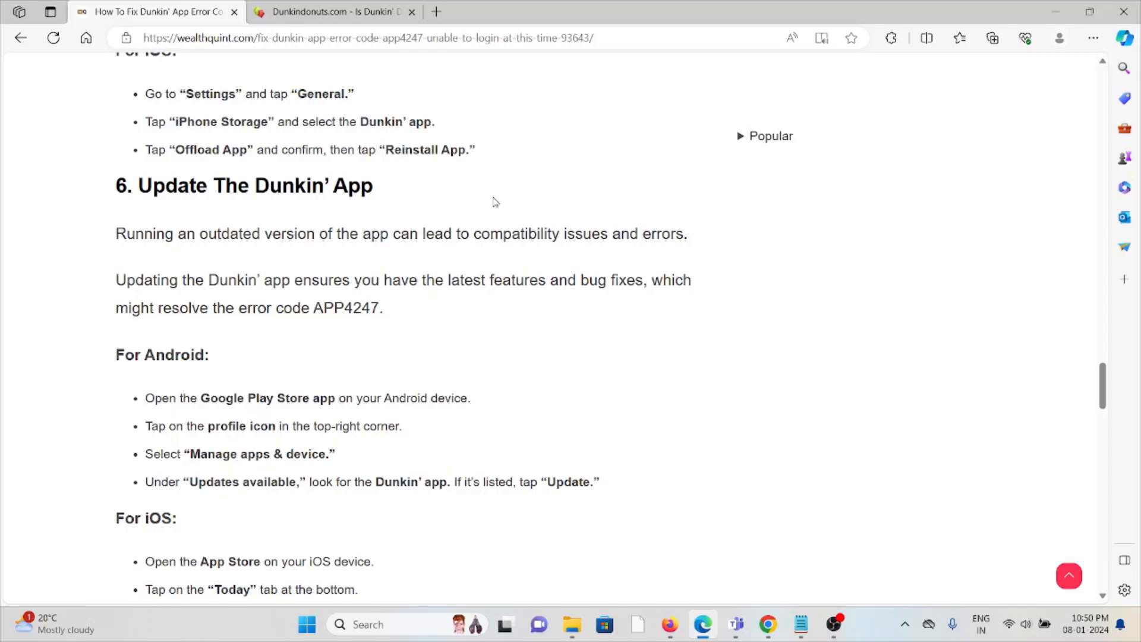
pyautogui.scroll(-3)
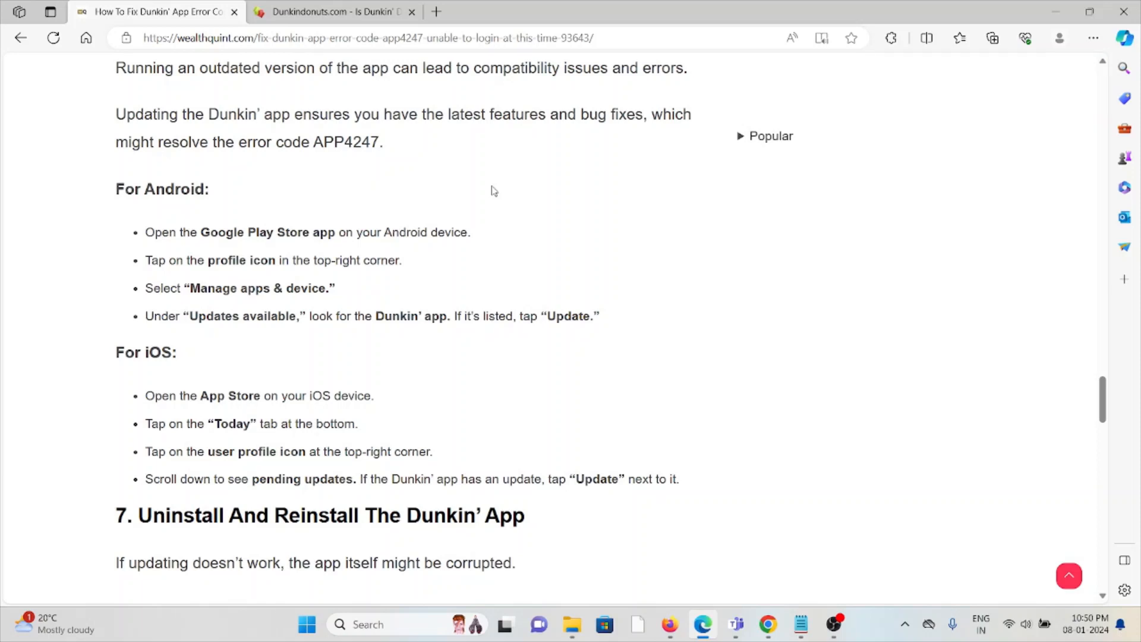
pyautogui.moveTo(490, 167)
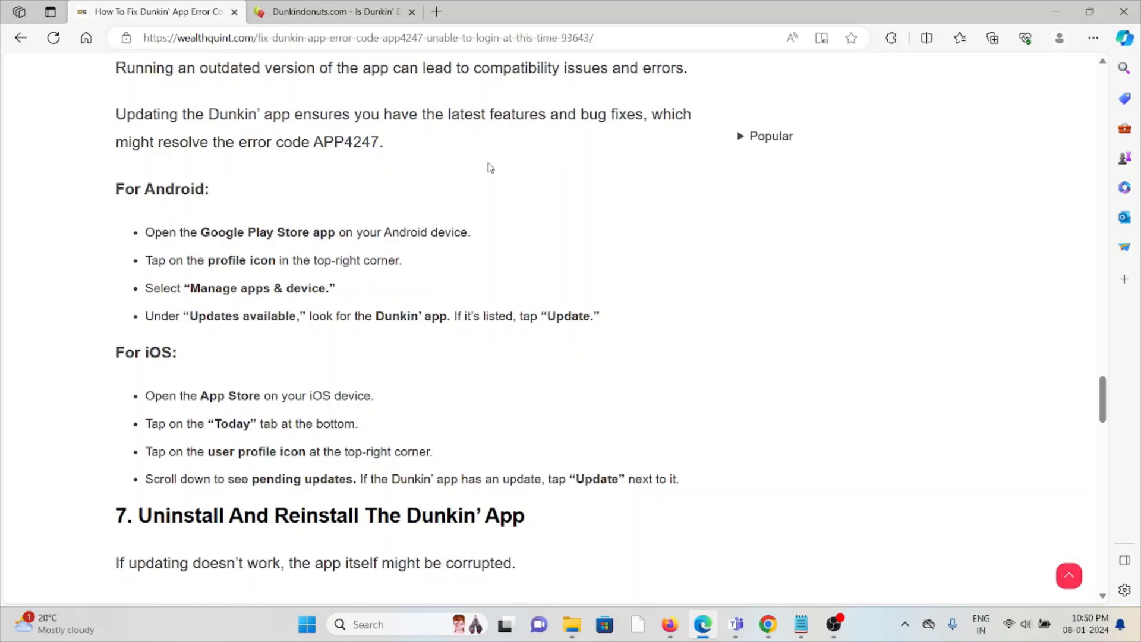
pyautogui.moveTo(487, 173)
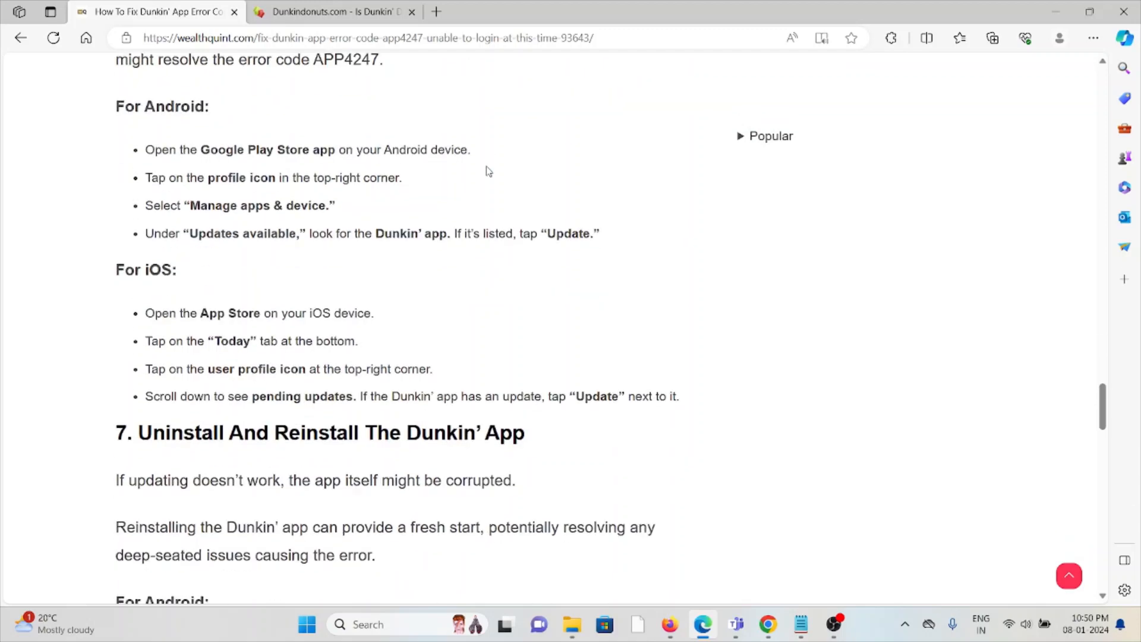
pyautogui.scroll(-3)
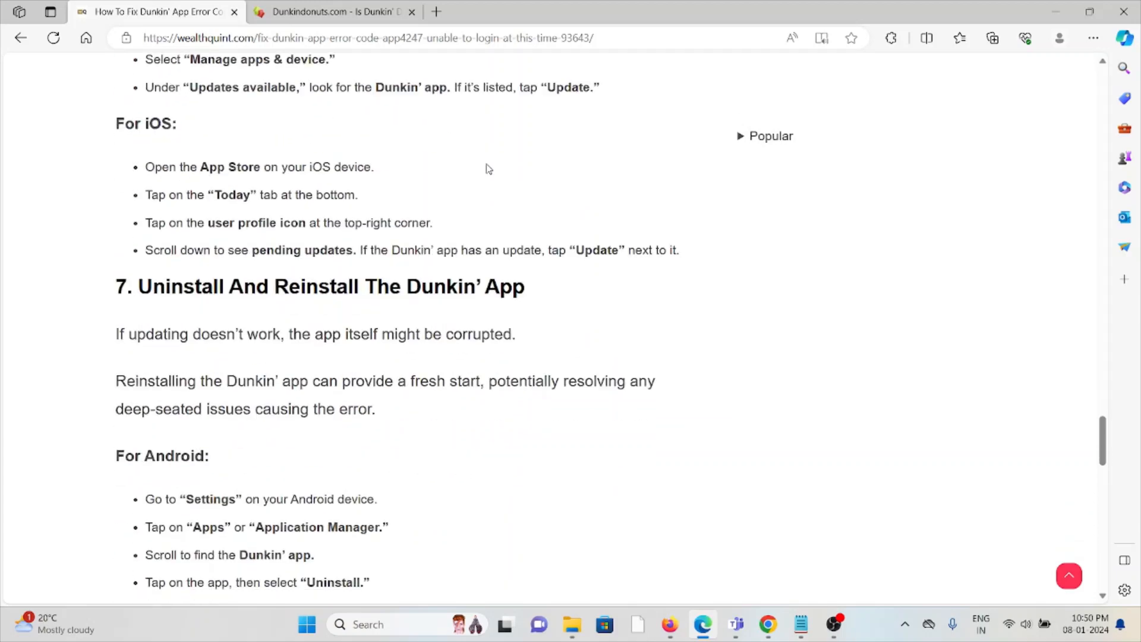
# - Scroll through method 7's Android reinstall steps to the first iOS delete-and-reinstall steps
pyautogui.scroll(-3)
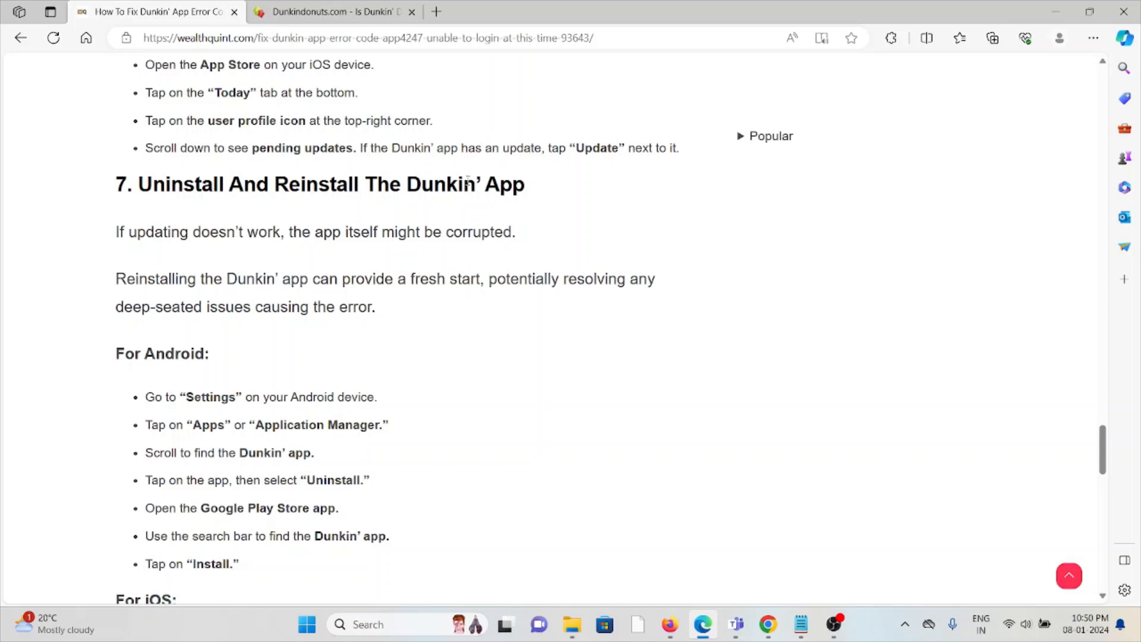
pyautogui.scroll(-3)
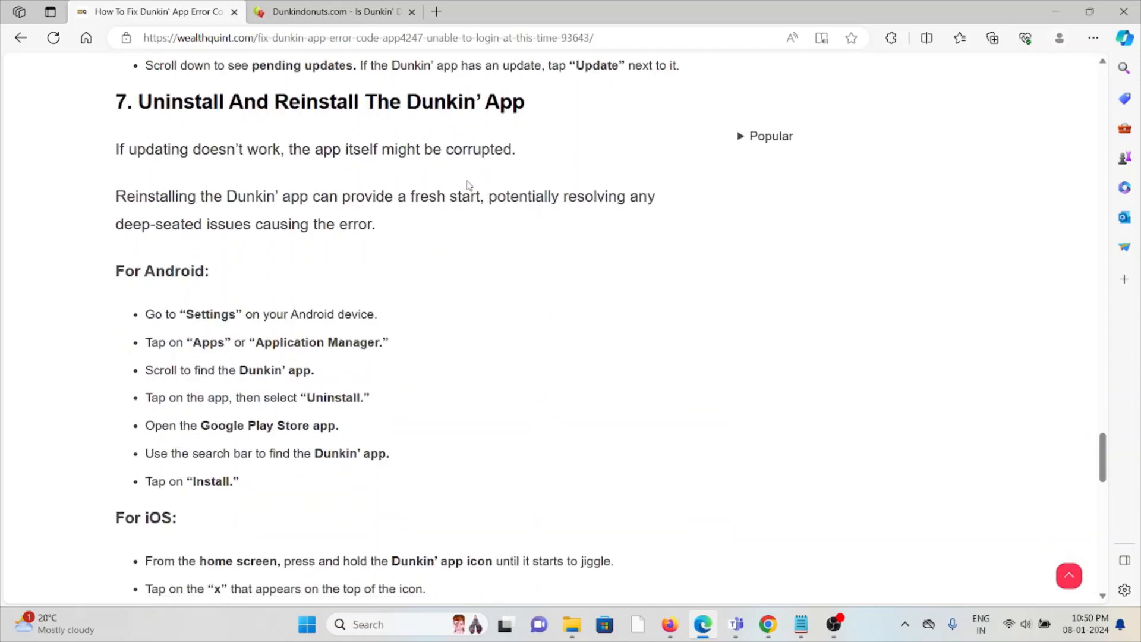
pyautogui.scroll(-3)
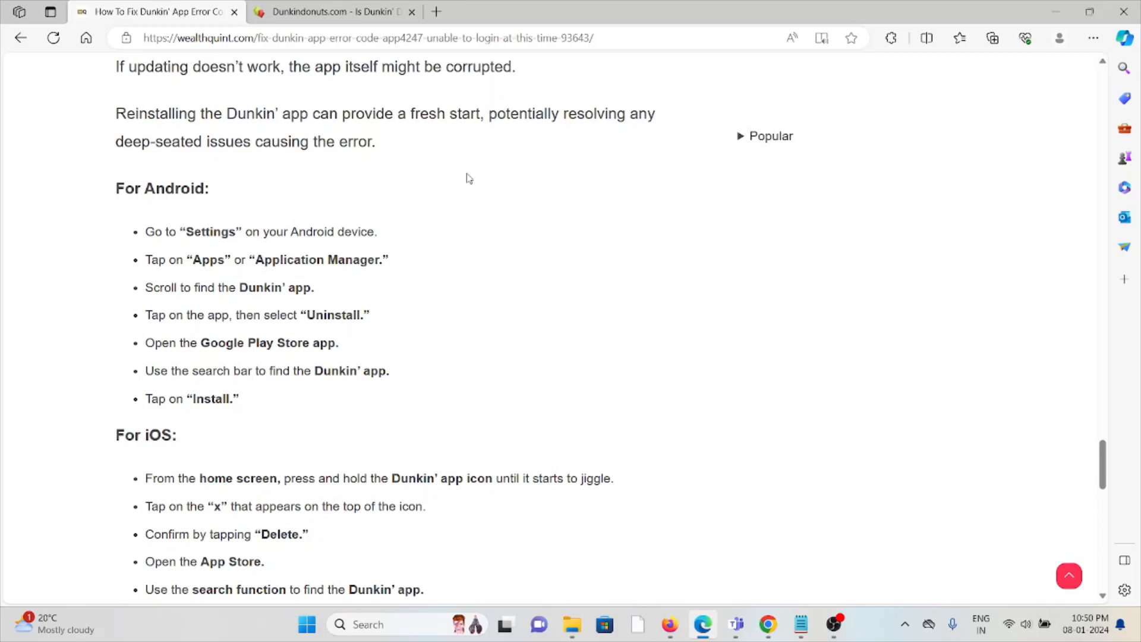
pyautogui.moveTo(449, 354)
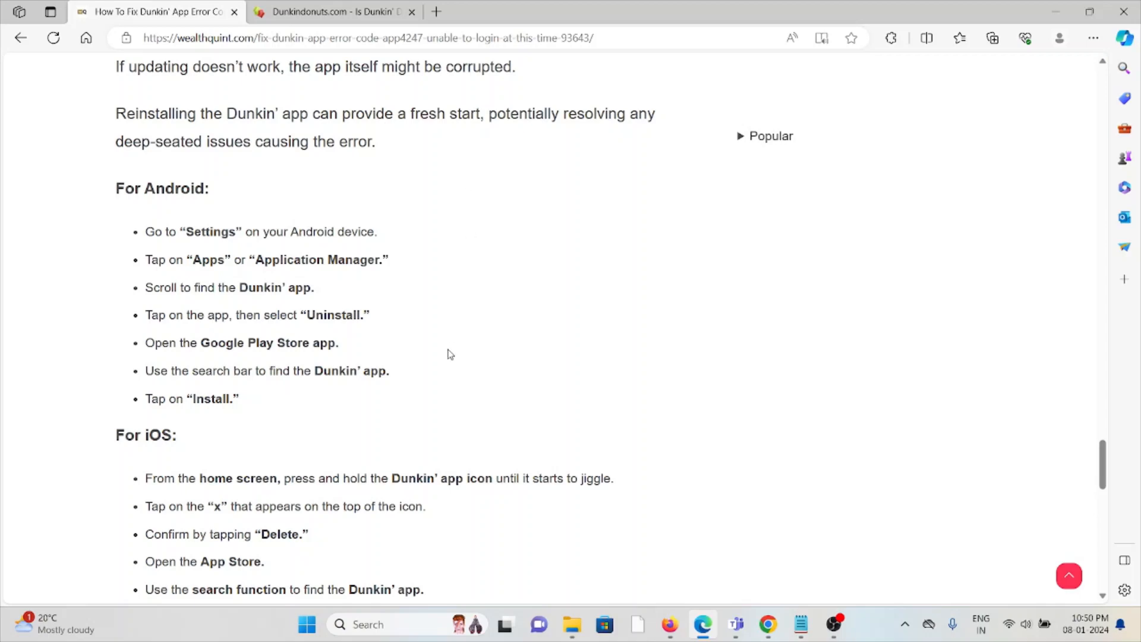
# - Scroll down to method 8, Contact Dunkin' Support, then back up to the article title
pyautogui.scroll(-3)
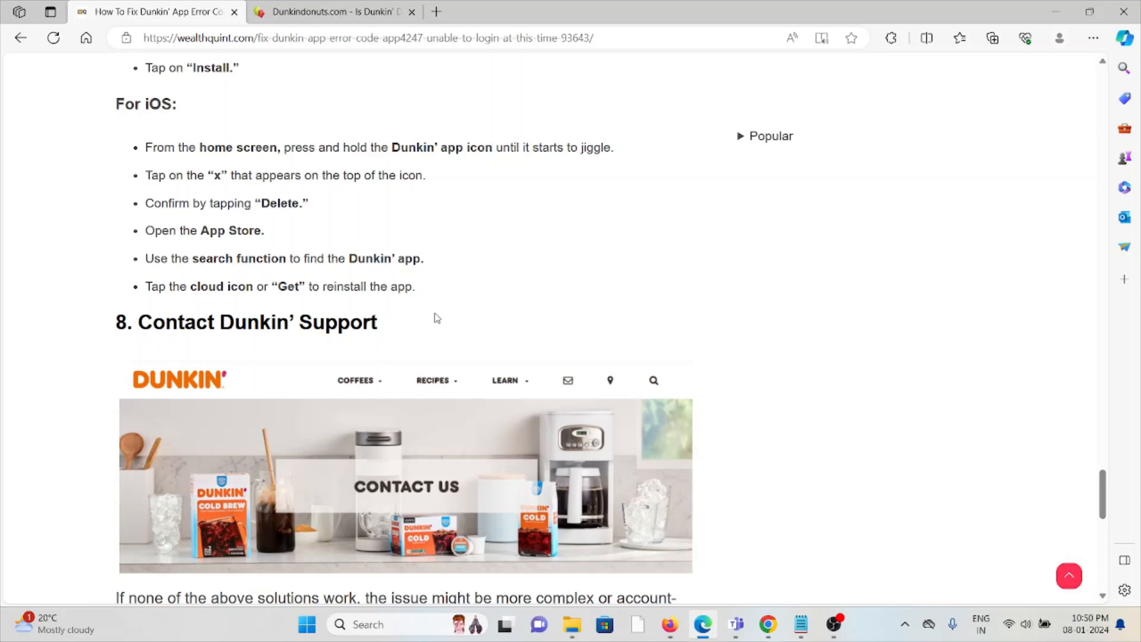
pyautogui.moveTo(439, 259)
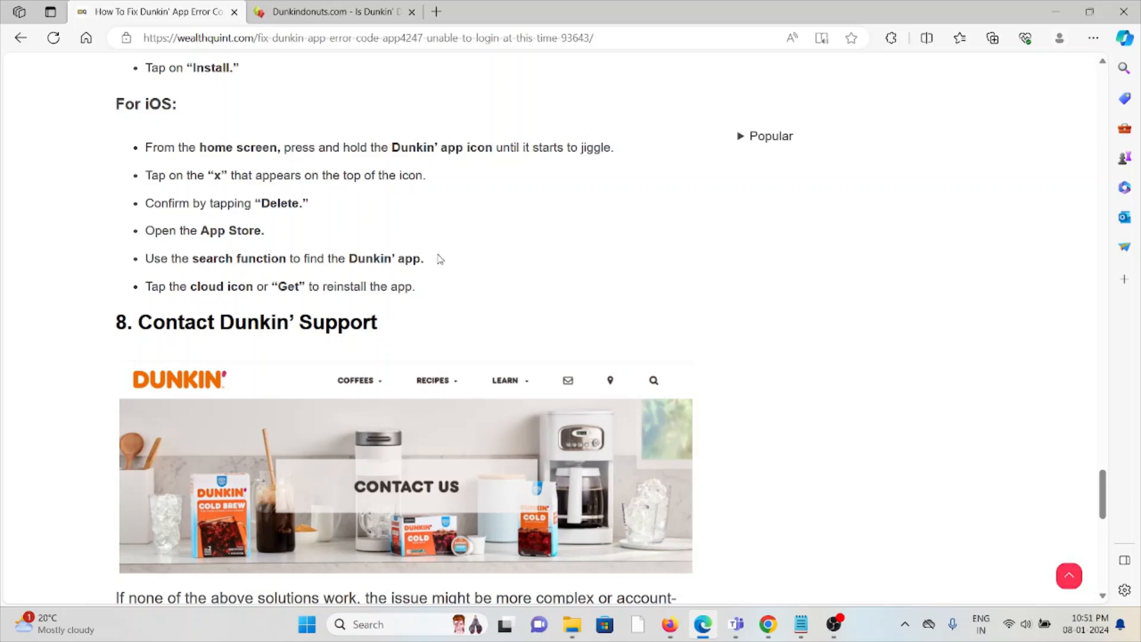
pyautogui.moveTo(439, 234)
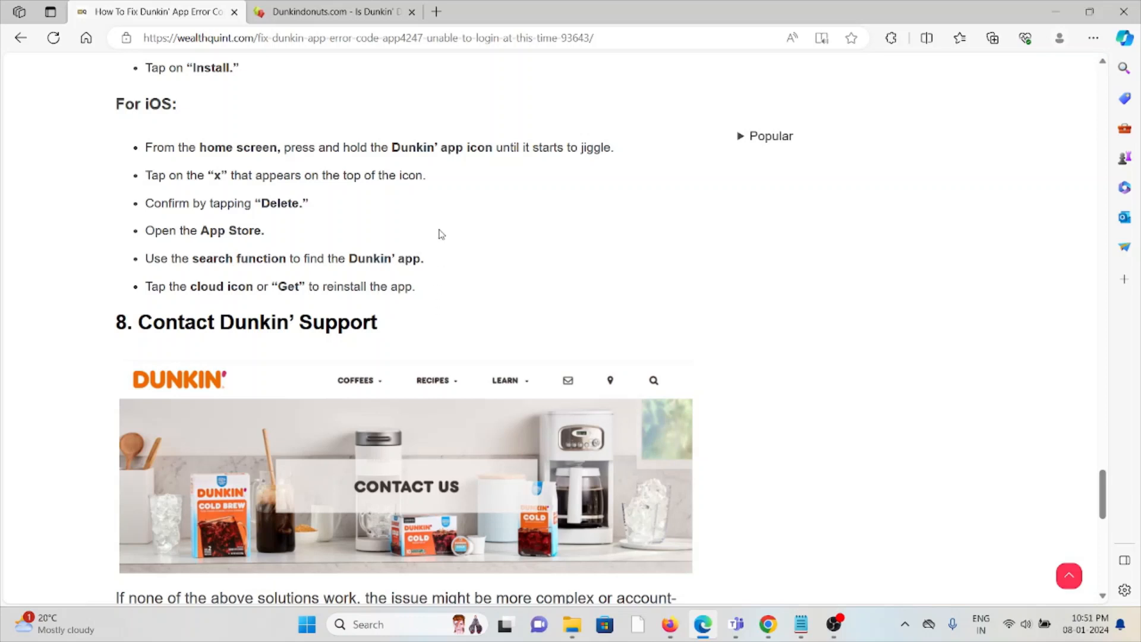
pyautogui.scroll(-3)
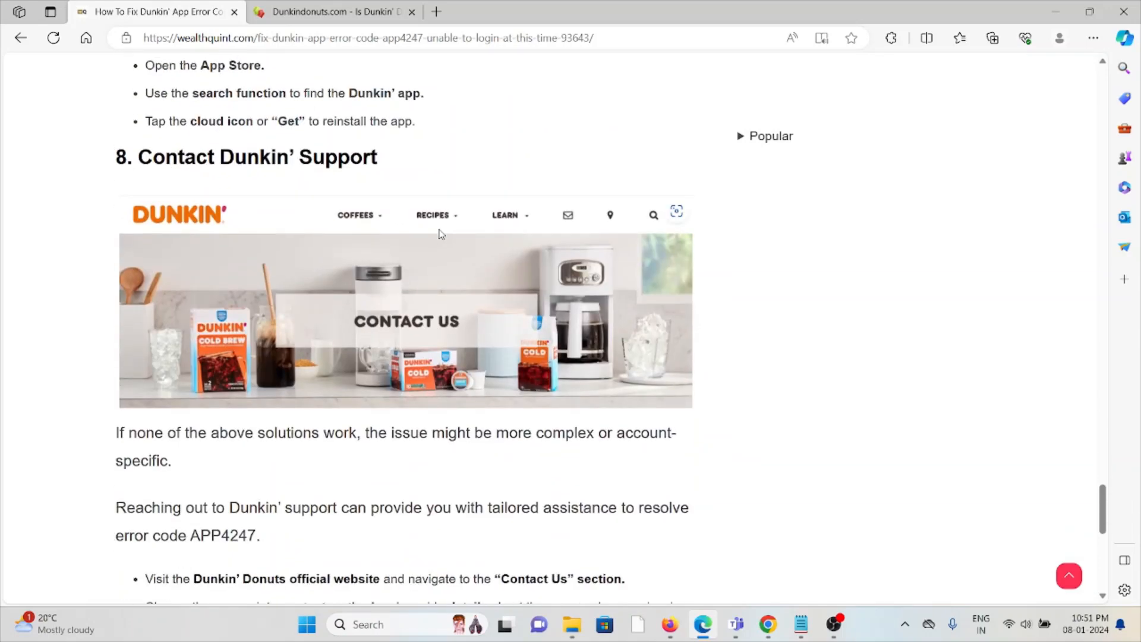
pyautogui.moveTo(438, 242)
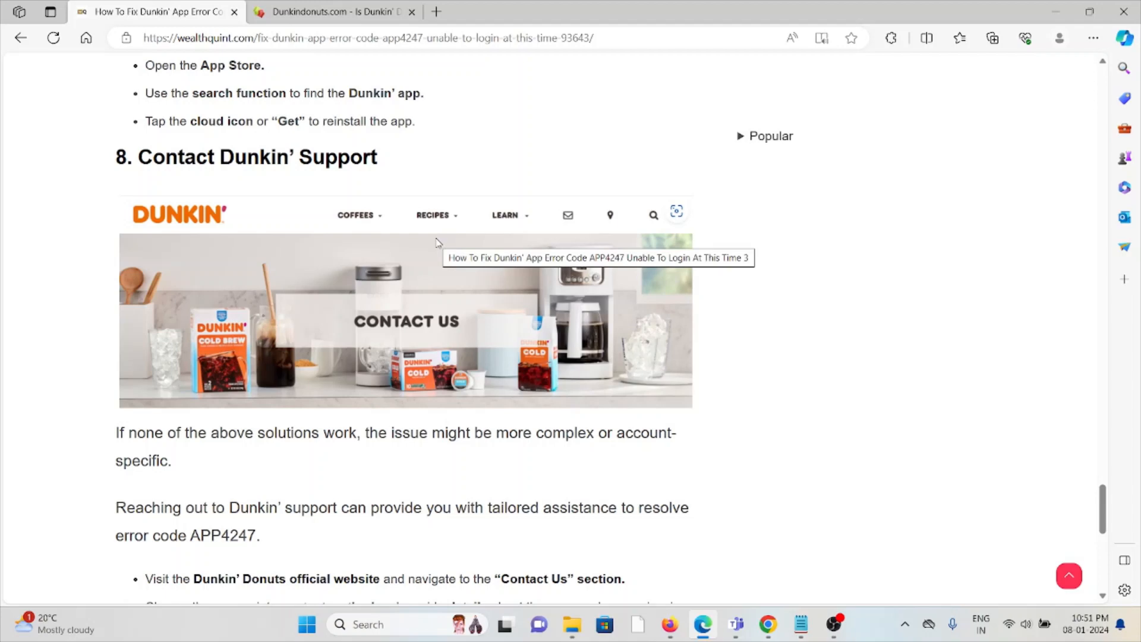
pyautogui.scroll(3)
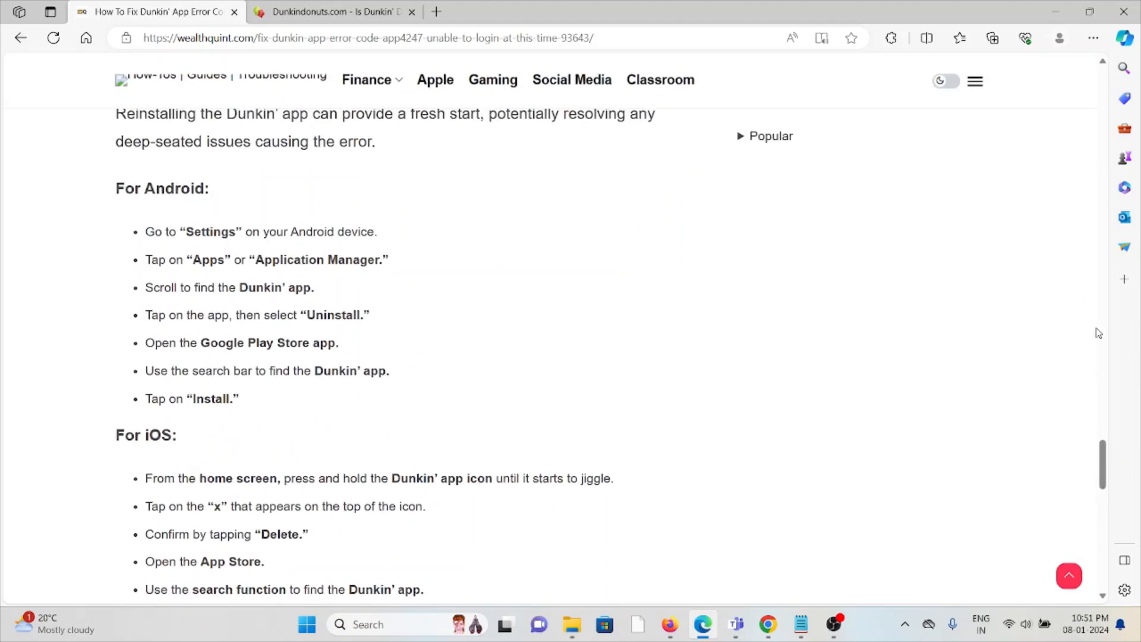
pyautogui.scroll(3)
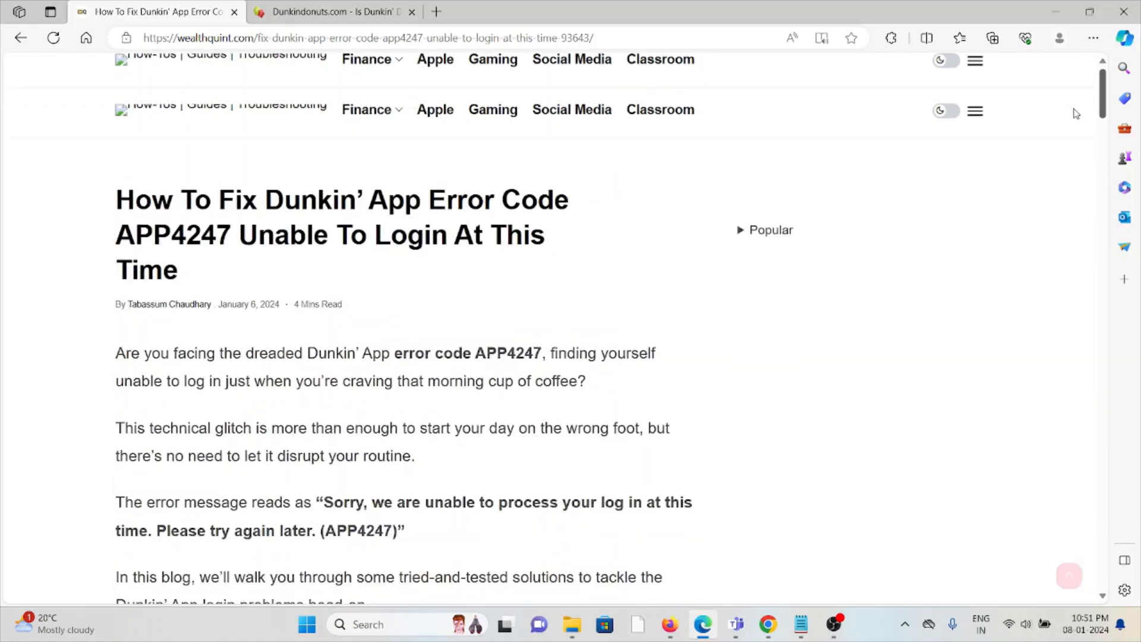